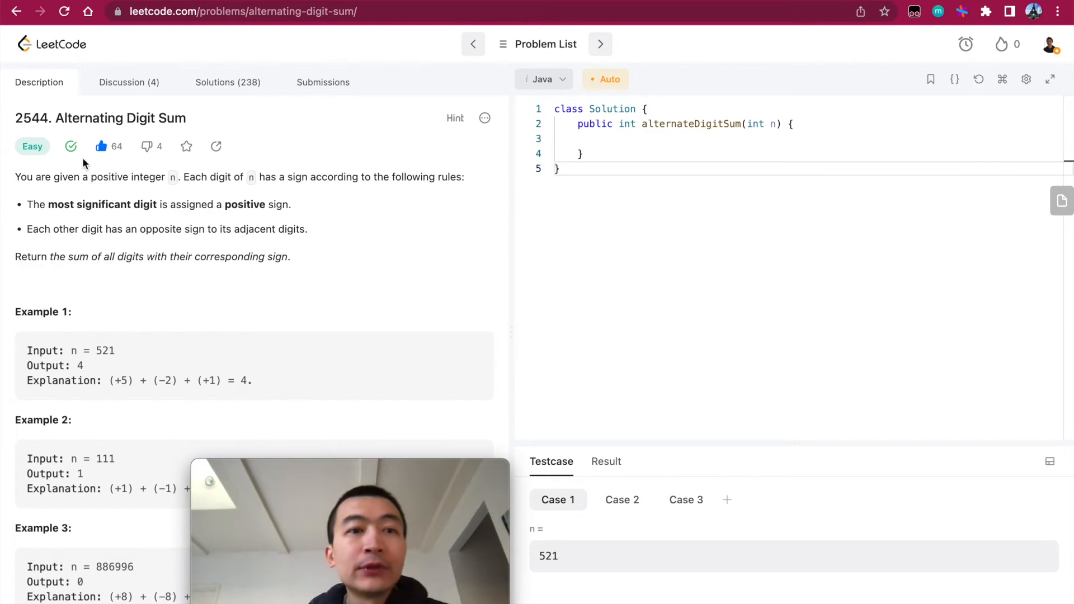
pyautogui.moveTo(221, 202)
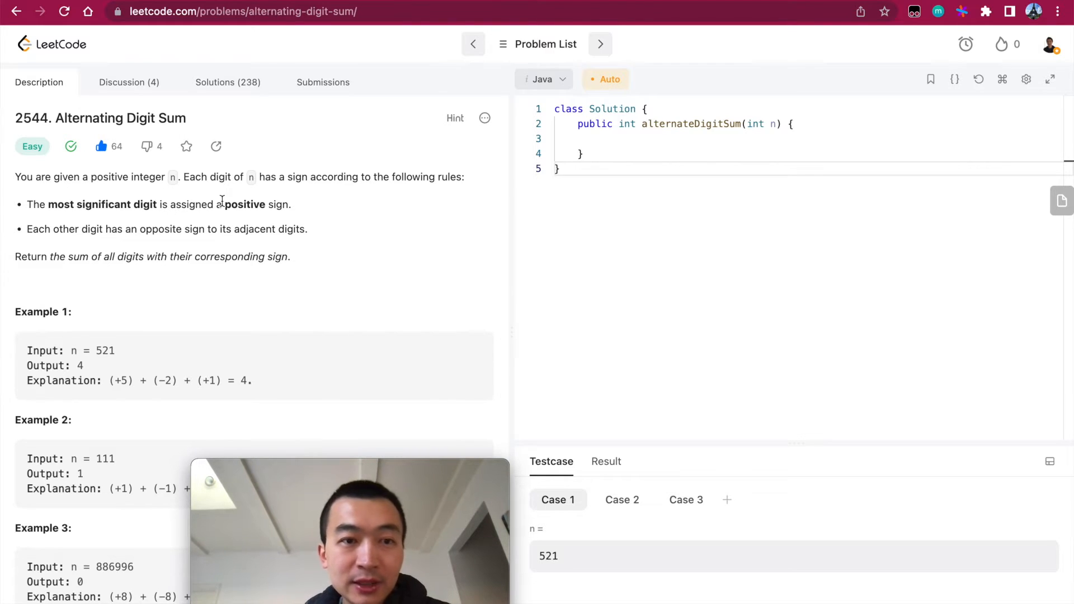
# Step: Read the problem description, highlighting the +1 and -6 terms in Examples 1 and 3
pyautogui.doubleClick(86, 177)
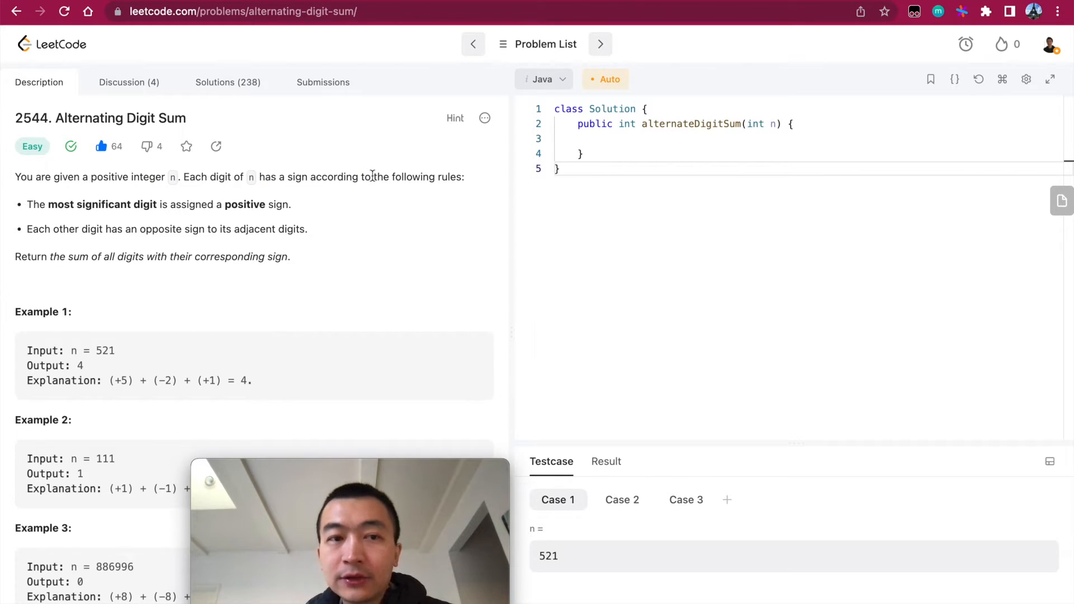
pyautogui.moveTo(84, 204); pyautogui.dragTo(152, 204)
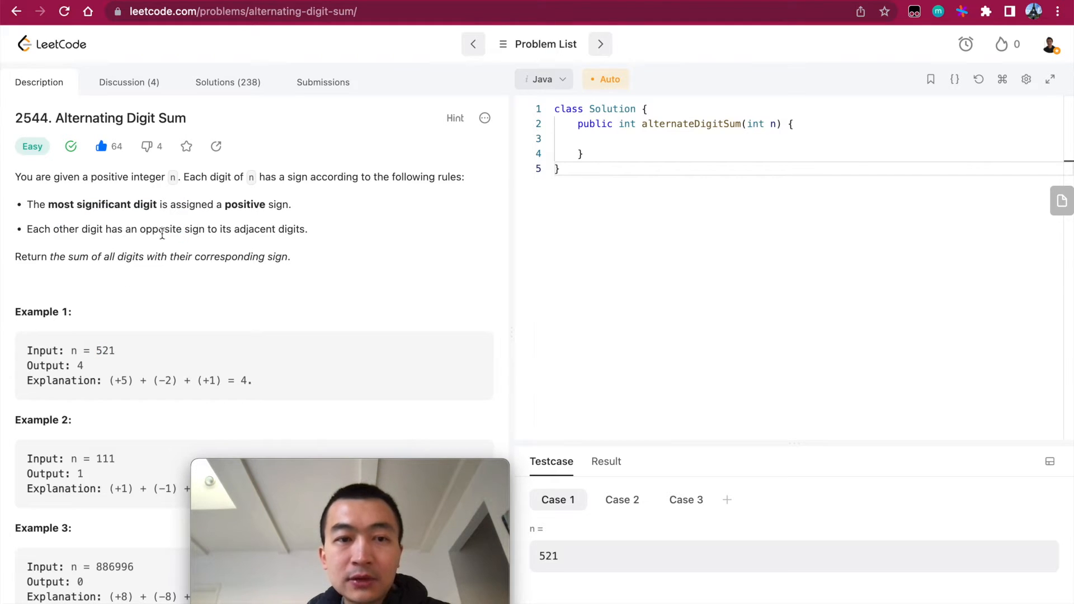
pyautogui.moveTo(107, 351)
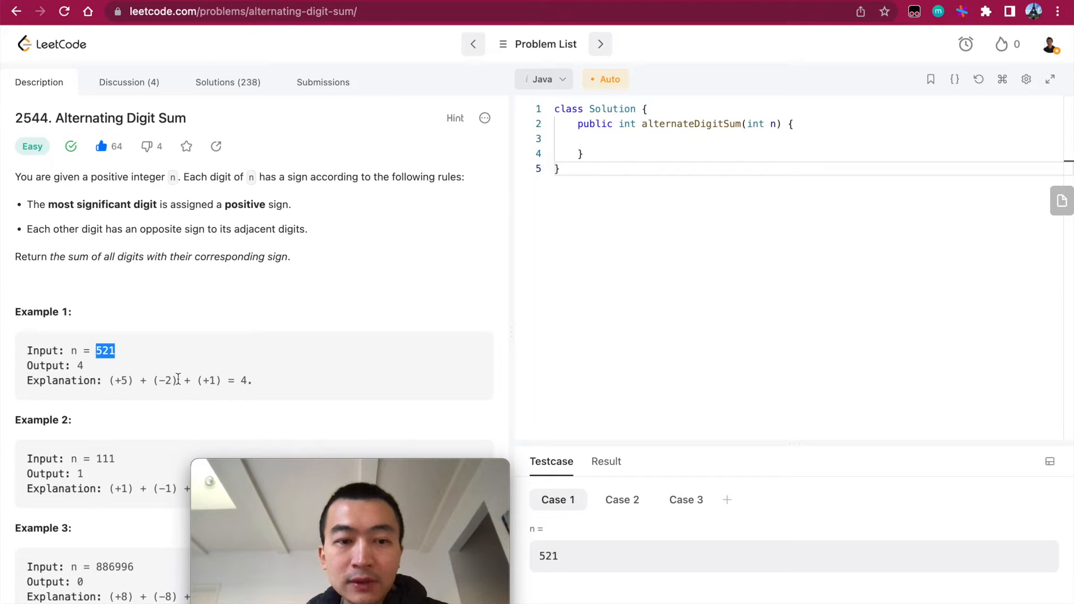
pyautogui.scroll(-3)
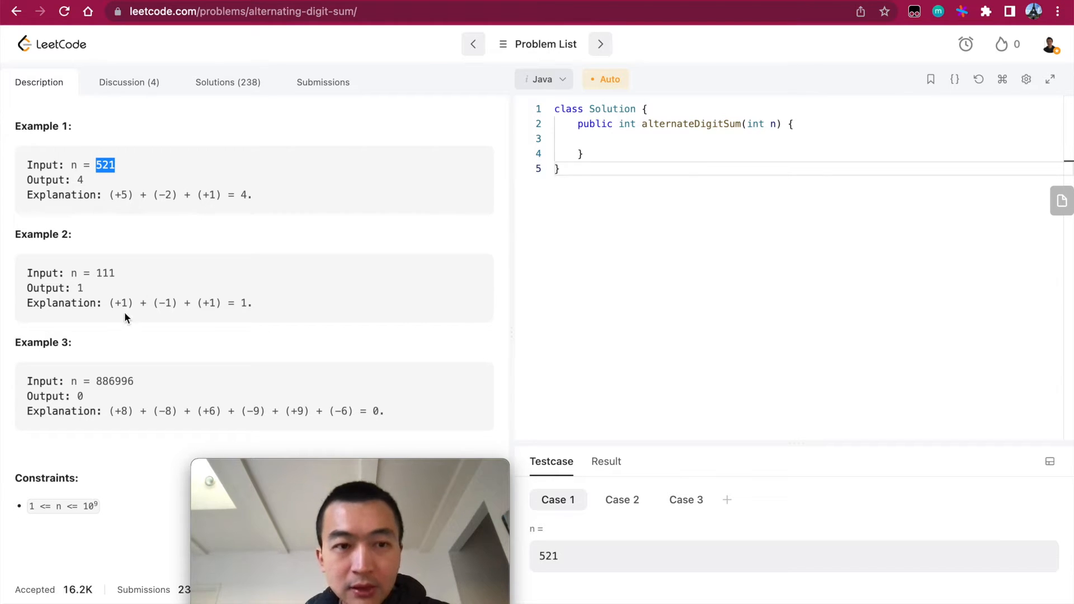
pyautogui.scroll(-3)
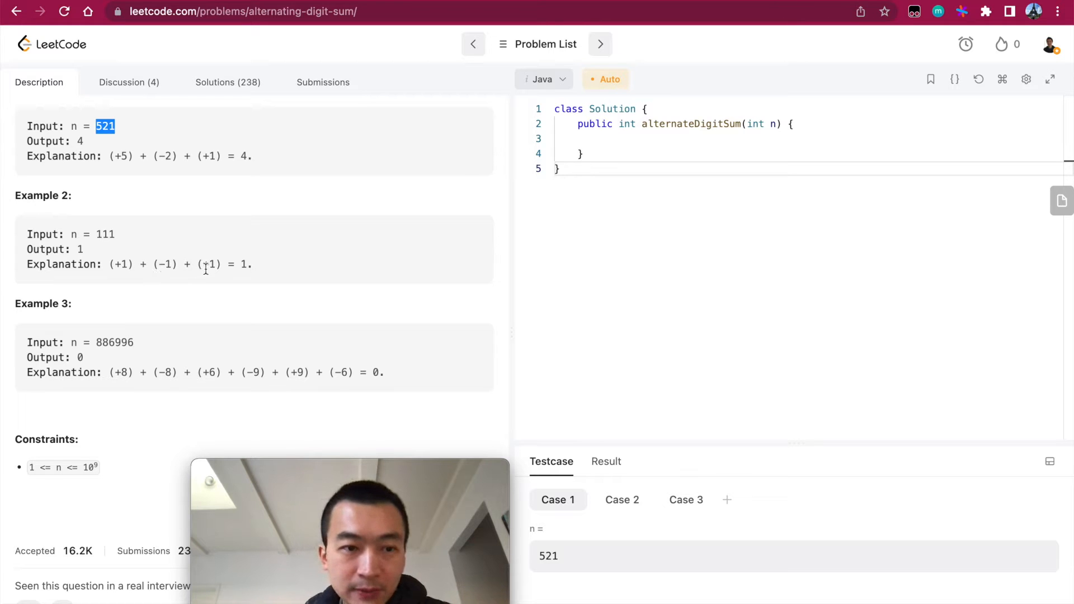
pyautogui.scroll(-3)
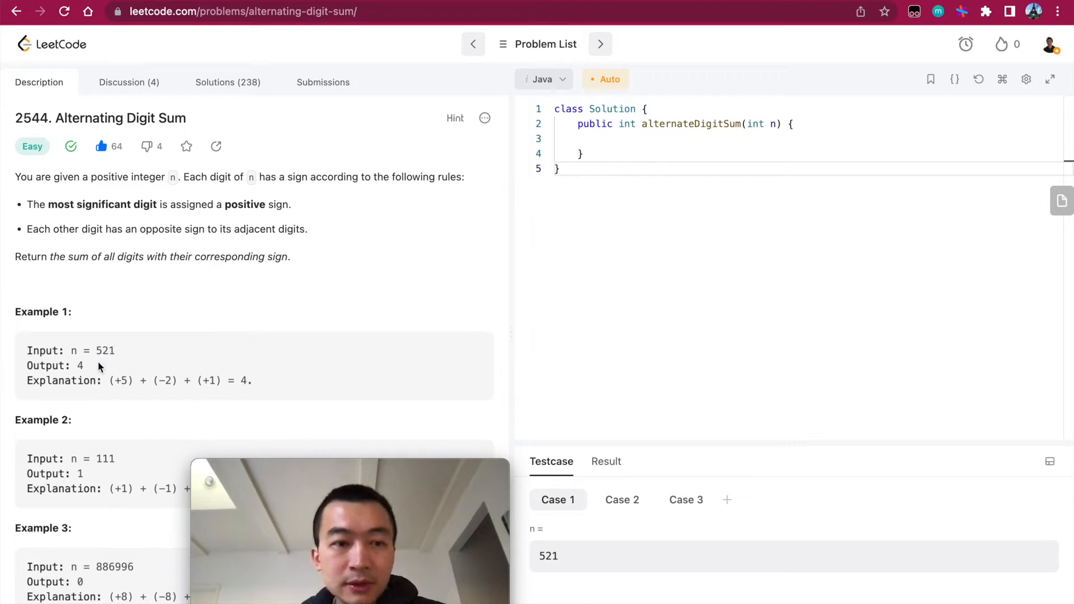
pyautogui.scroll(-3)
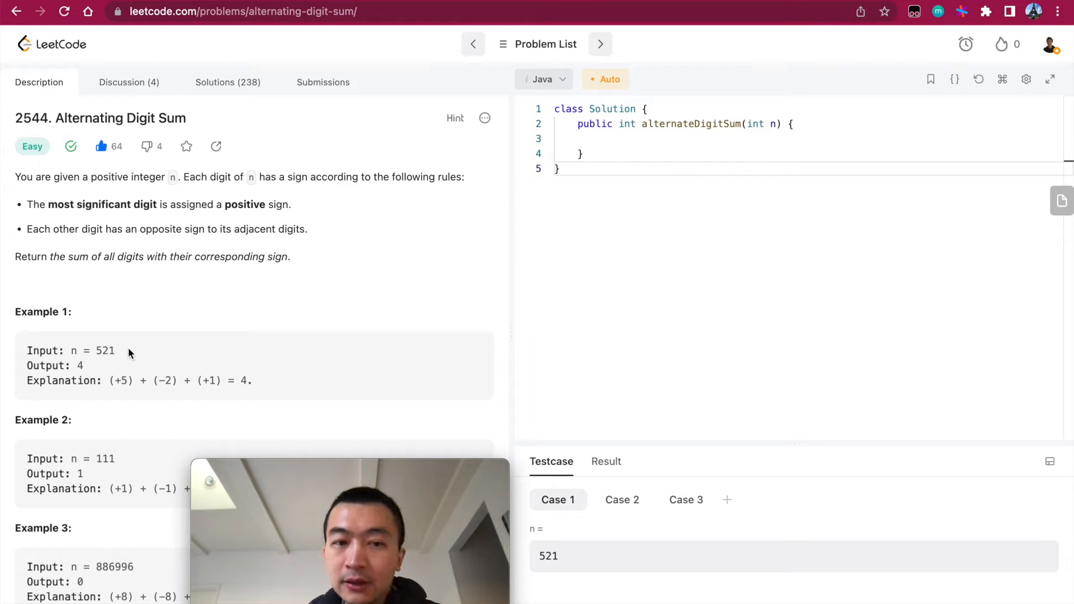
pyautogui.moveTo(135, 355)
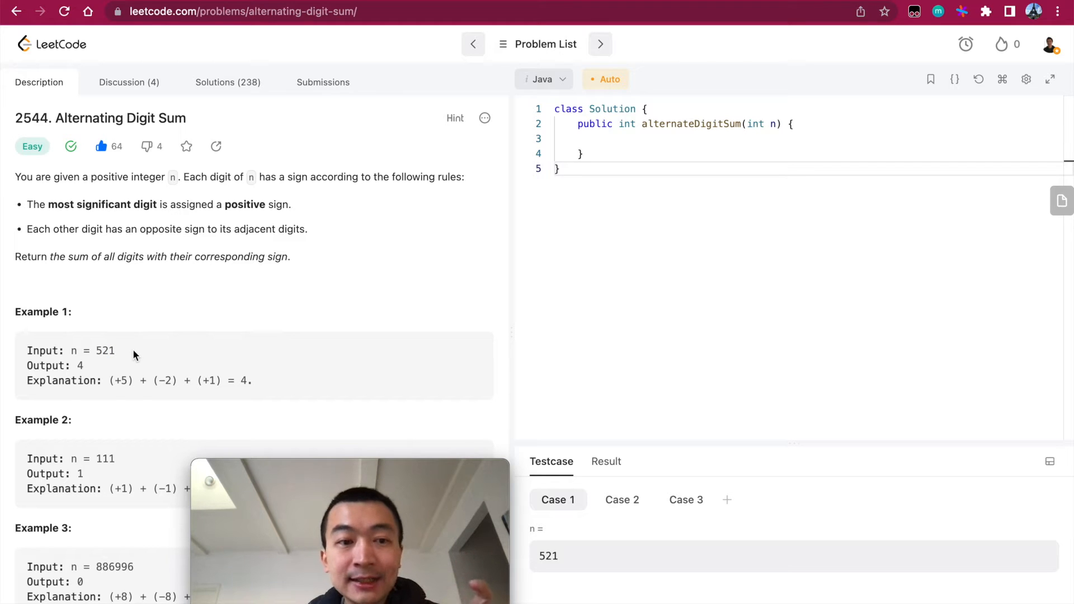
pyautogui.doubleClick(206, 382)
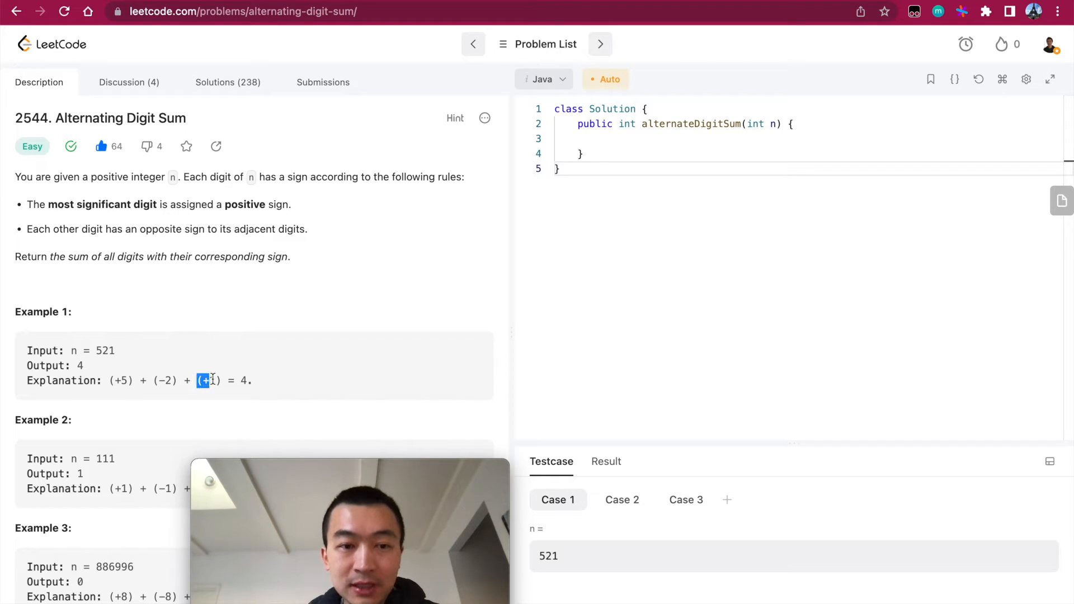
pyautogui.scroll(-3)
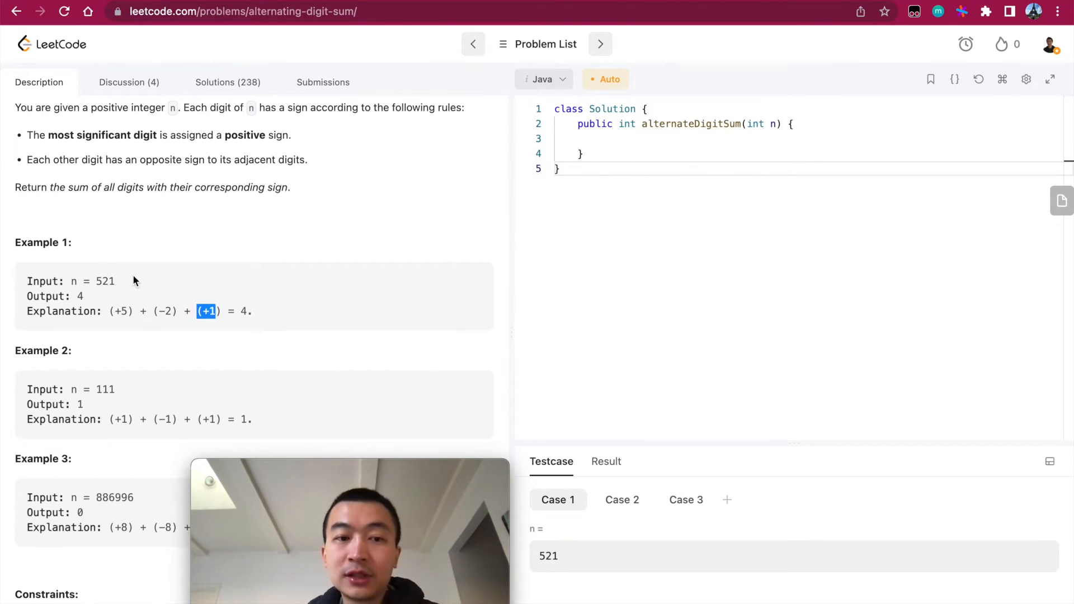
pyautogui.scroll(-3)
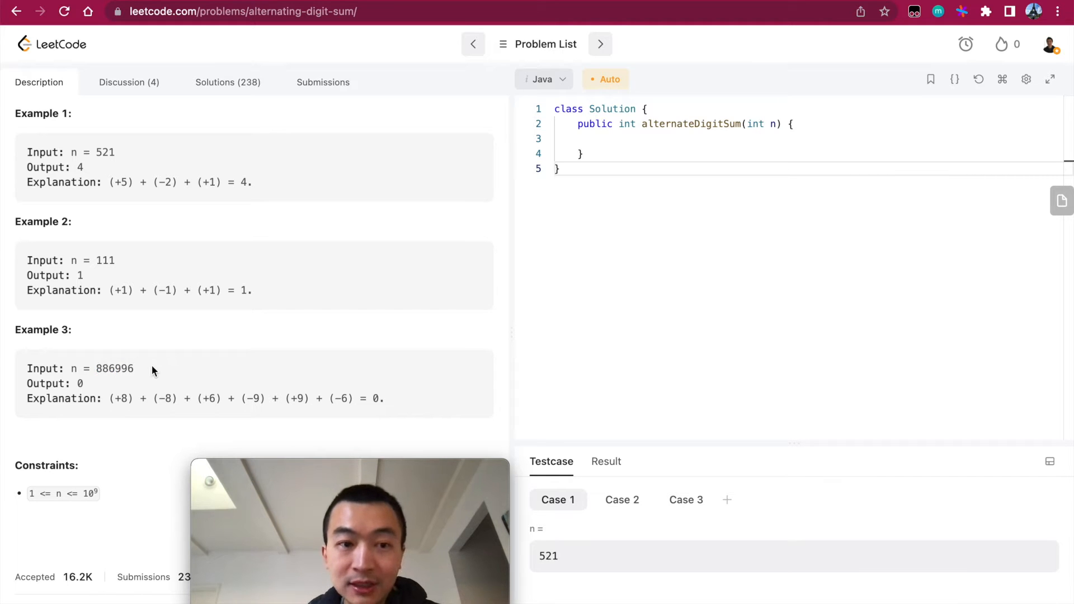
pyautogui.scroll(-3)
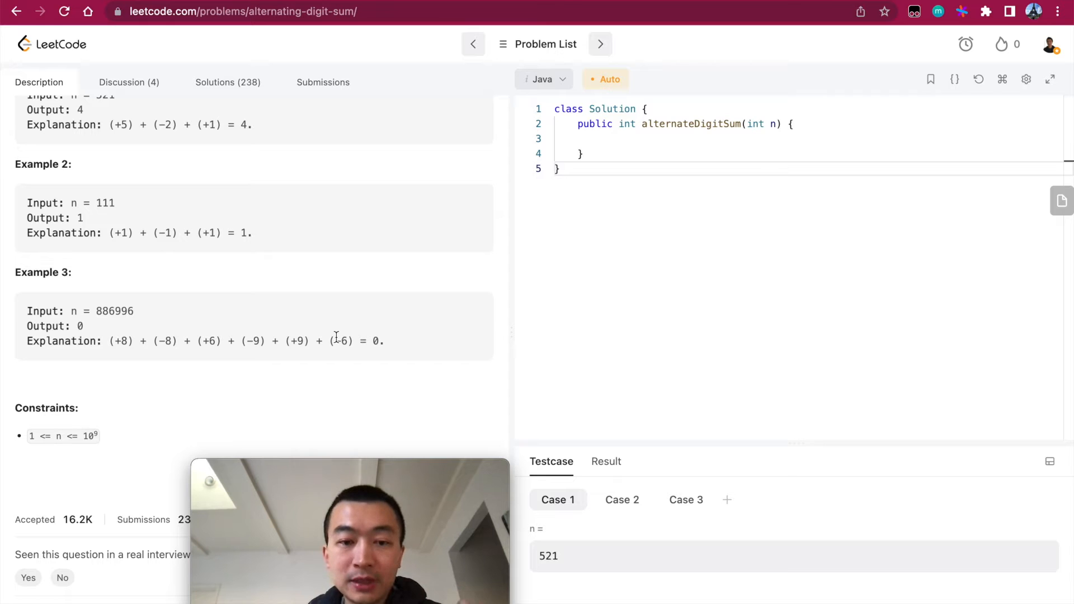
pyautogui.doubleClick(342, 341)
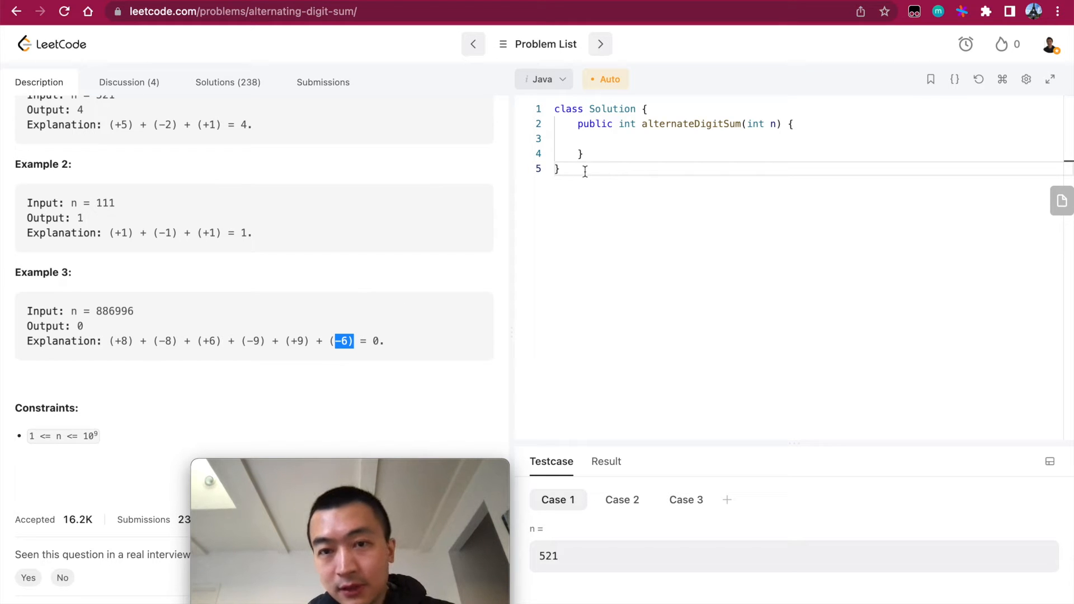
# Step: Check the constraints on n, then declare int digits = 0 and int original = n
pyautogui.click(602, 140)
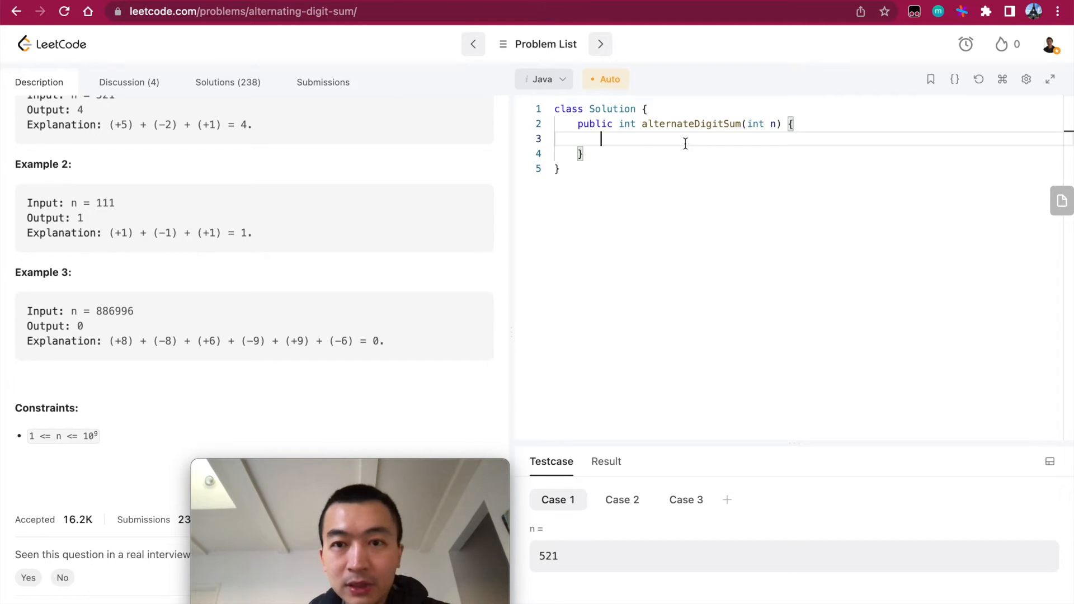
pyautogui.doubleClick(51, 436)
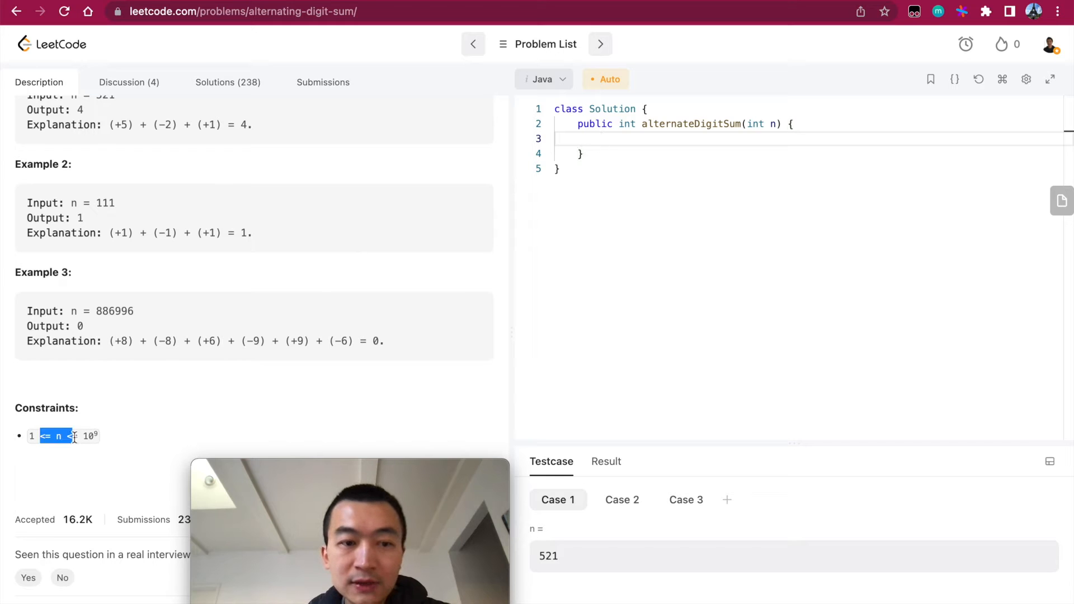
pyautogui.click(632, 124)
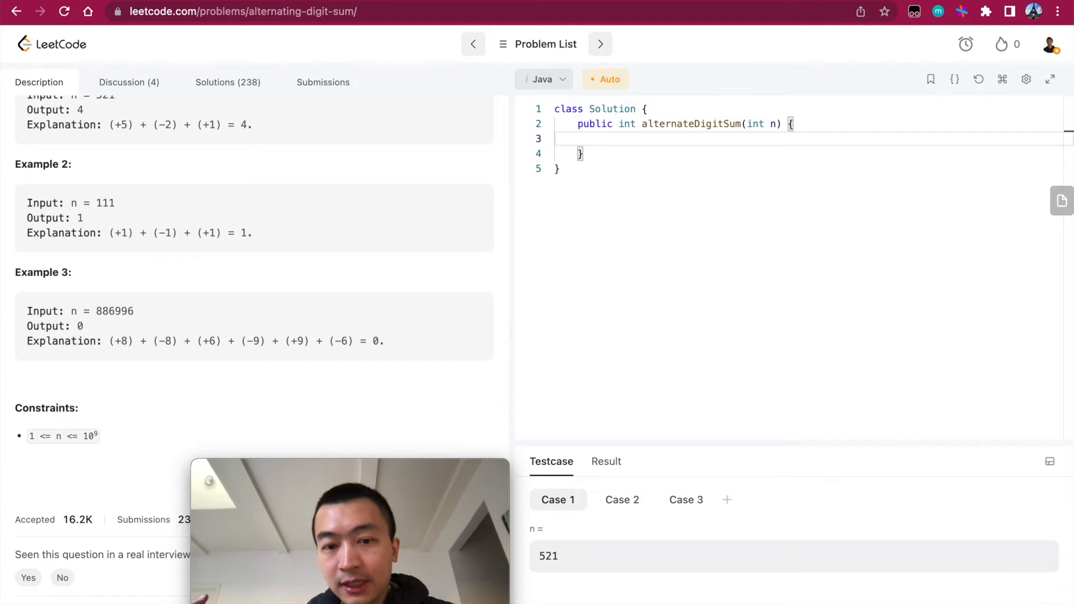
pyautogui.click(601, 140)
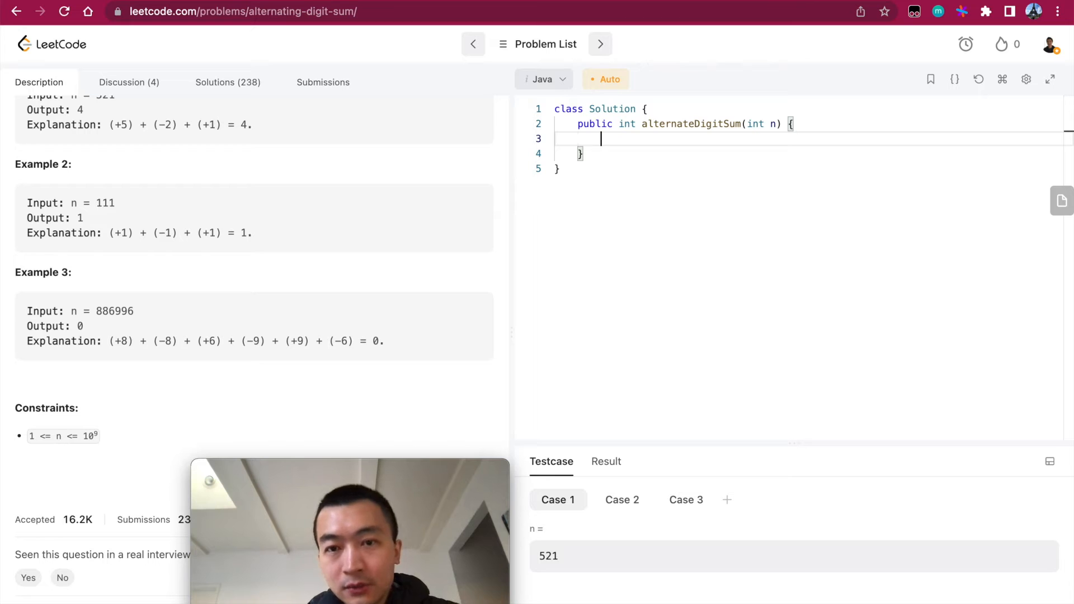
pyautogui.write('int digits = 0;')
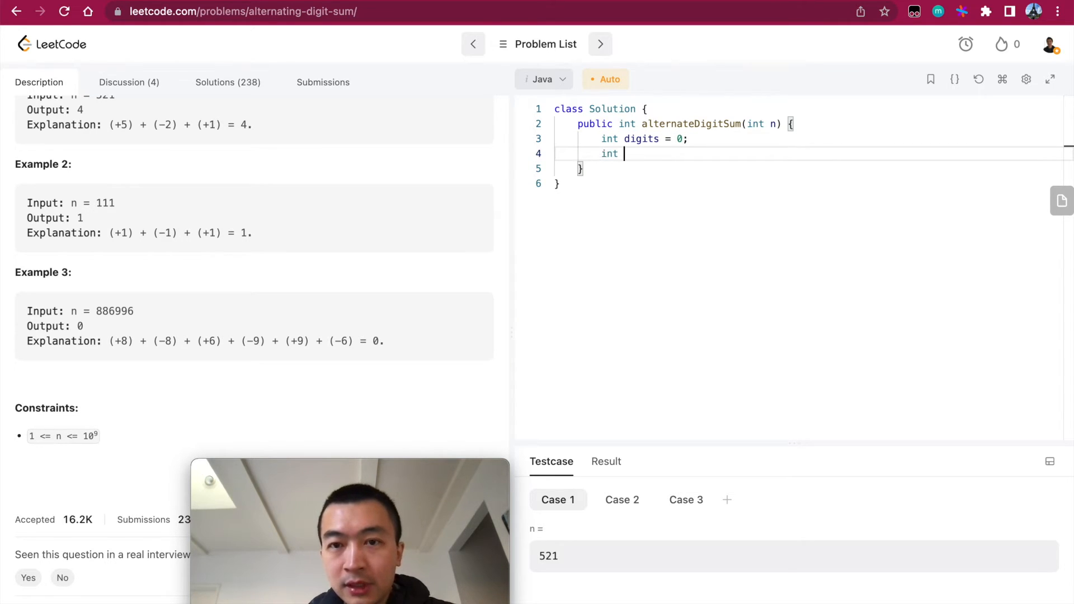
pyautogui.write('original')
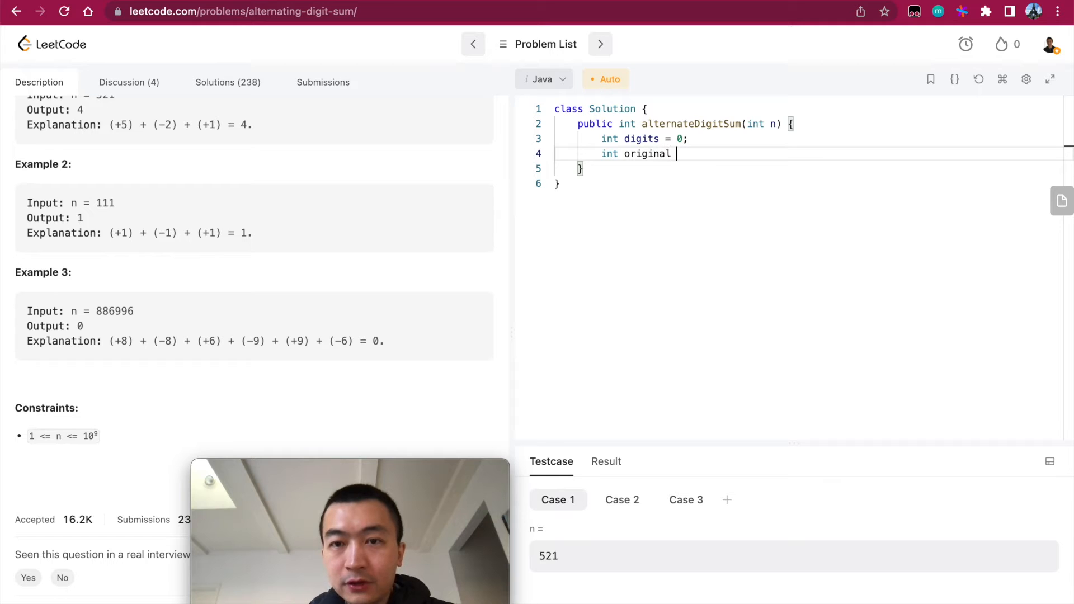
pyautogui.write('= n;')
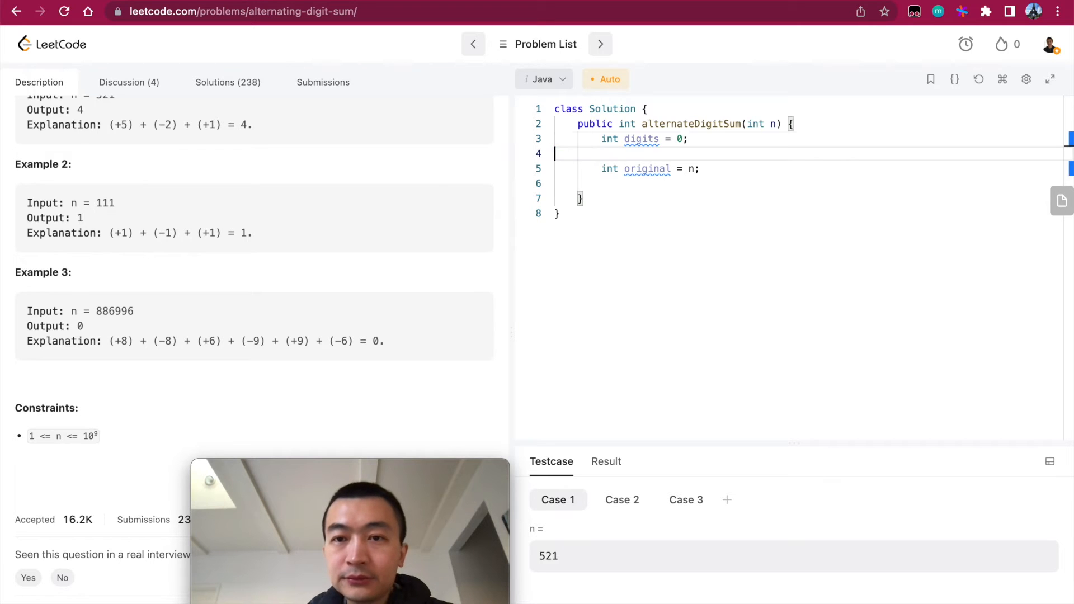
pyautogui.press('Backspace')
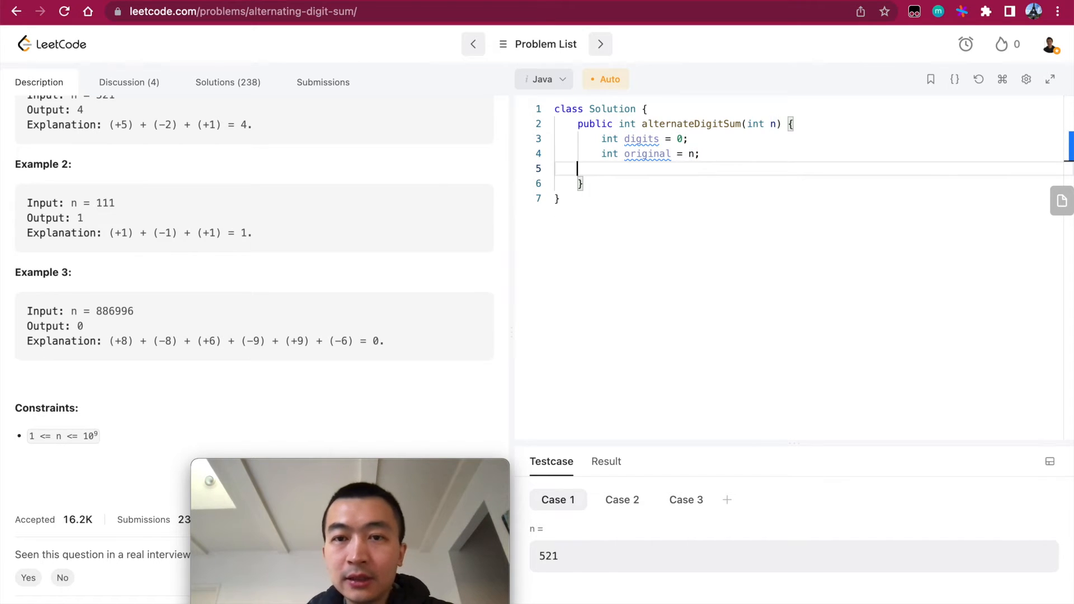
# Step: Write a while (n != 0) loop that increments digits and divides n by 10
pyautogui.write('while (n')
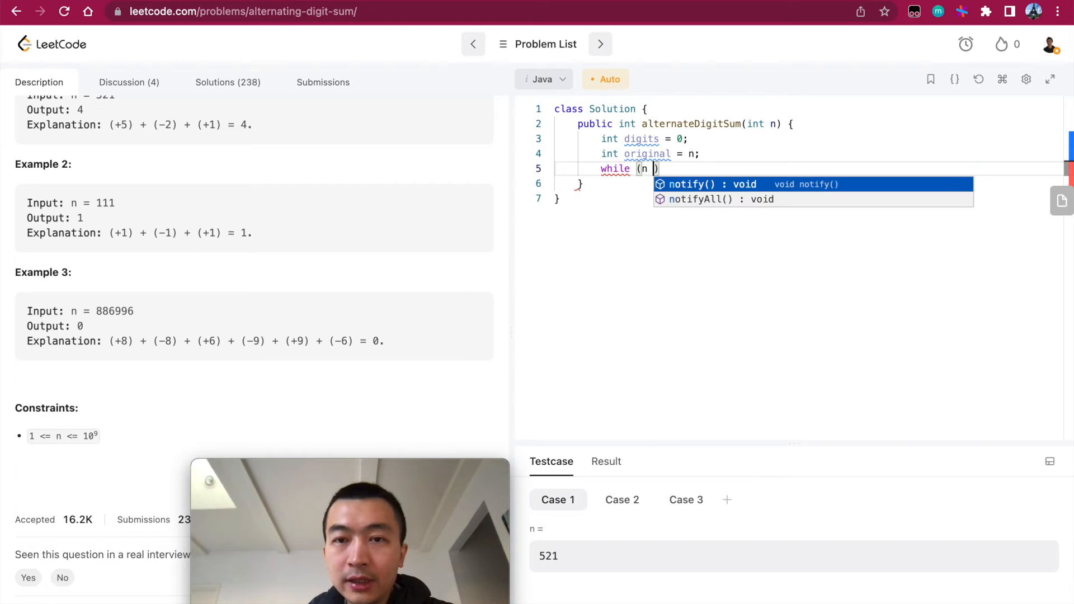
pyautogui.write('!= 0) {')
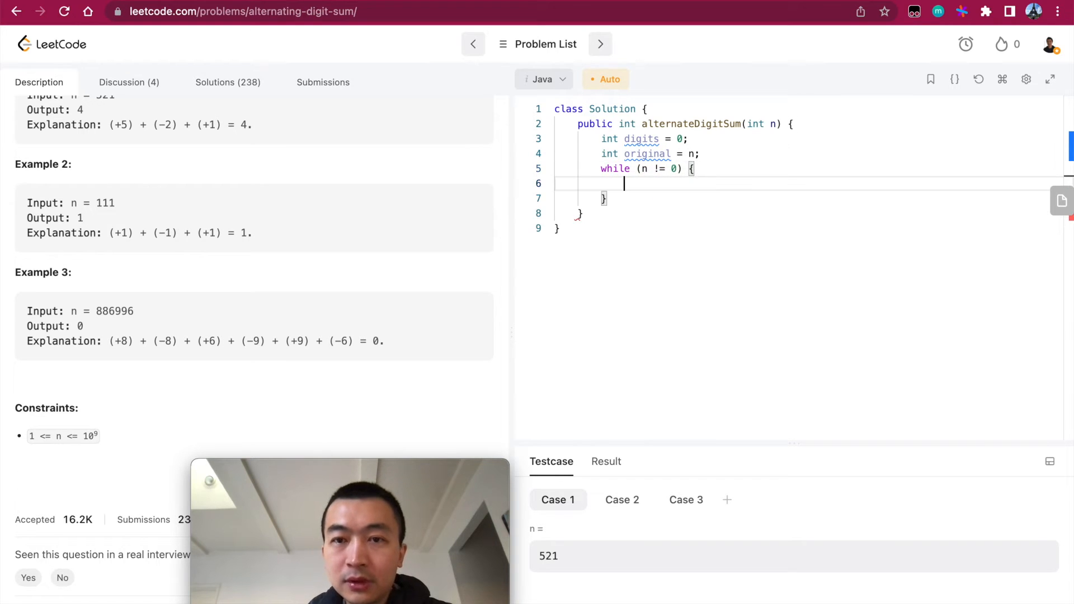
pyautogui.write('digits++;')
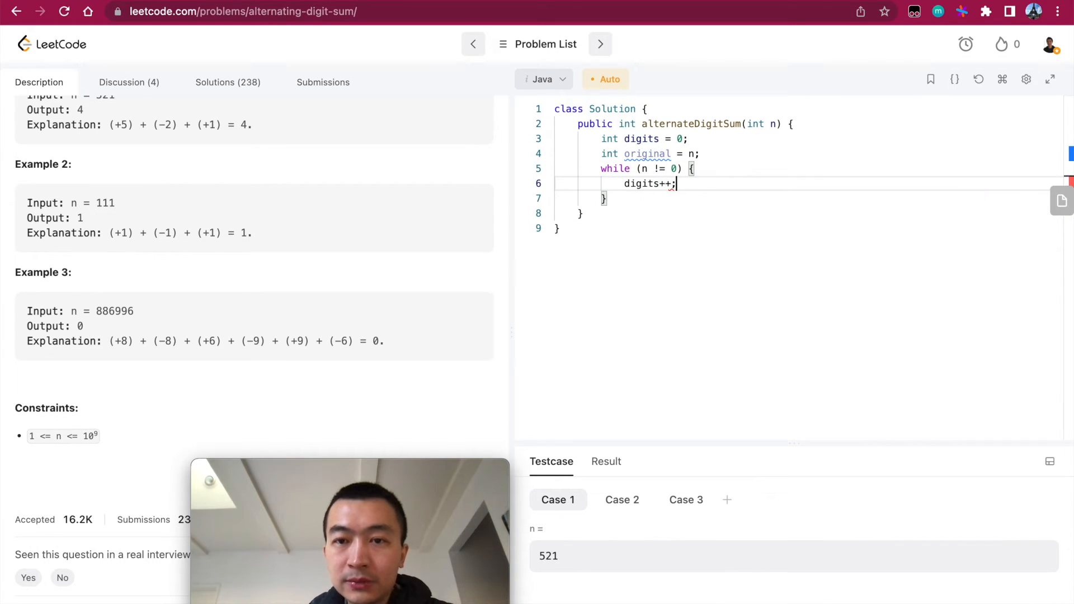
pyautogui.write('n /= 10')
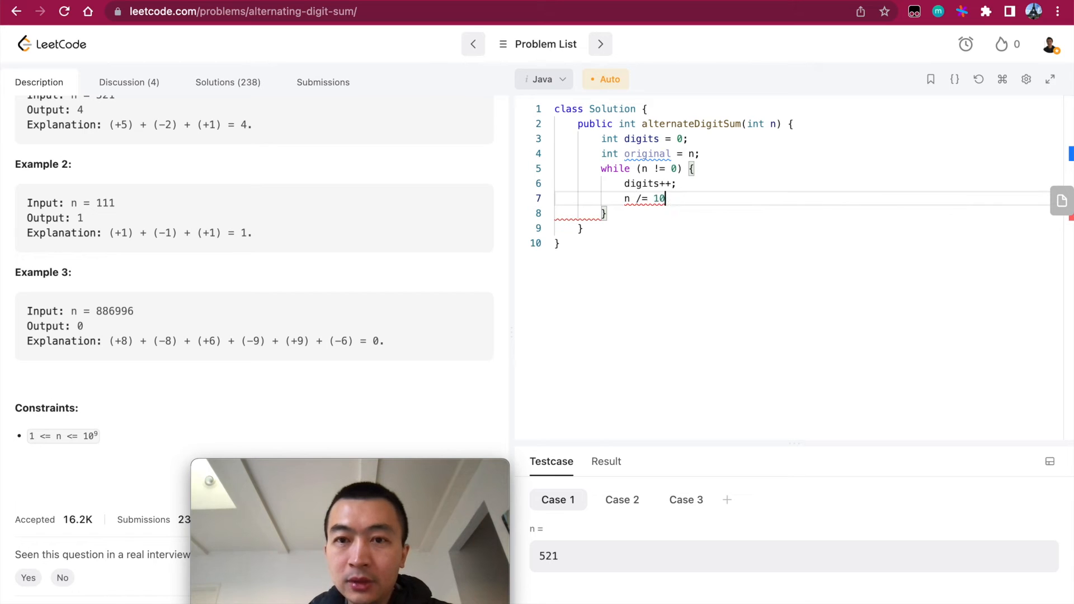
pyautogui.write(';')
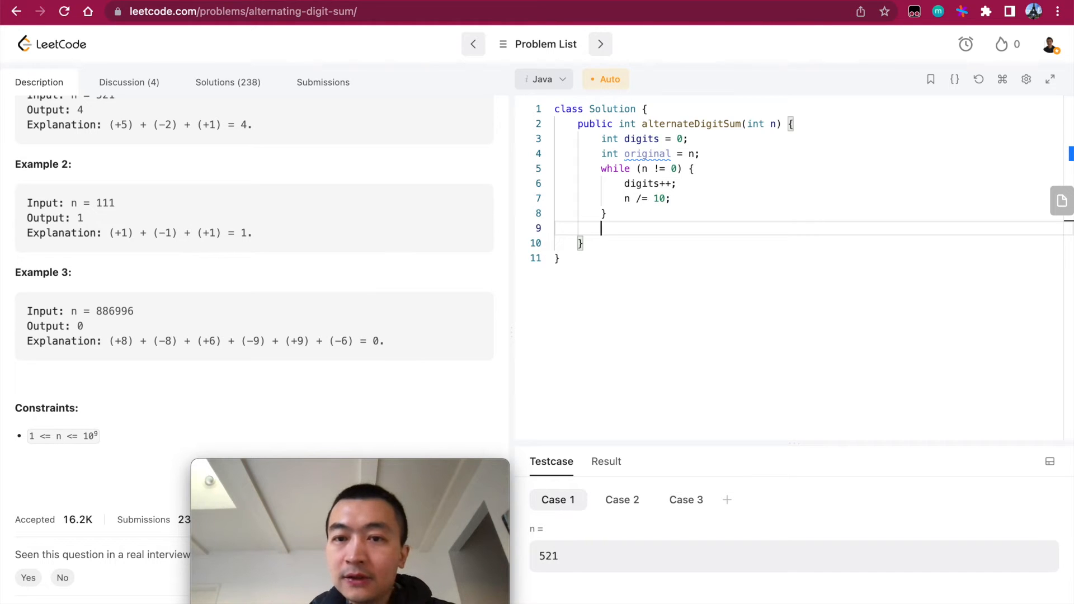
# Step: Declare boolean plus = digits % 2 != 0 and position the cursor for a second loop
pyautogui.write('boolean')
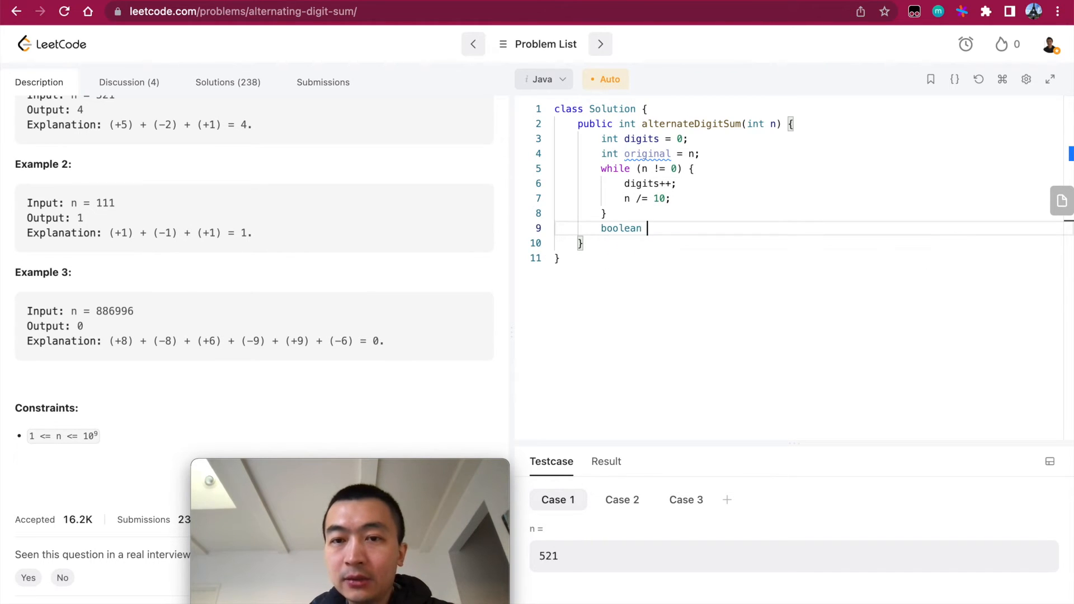
pyautogui.write('plus =')
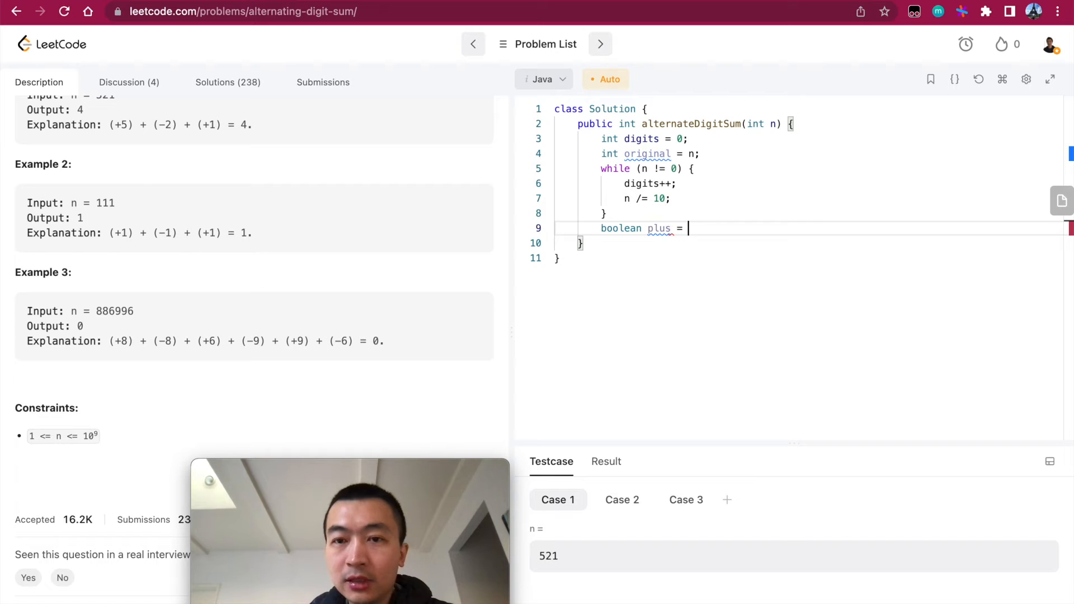
pyautogui.write('digits %')
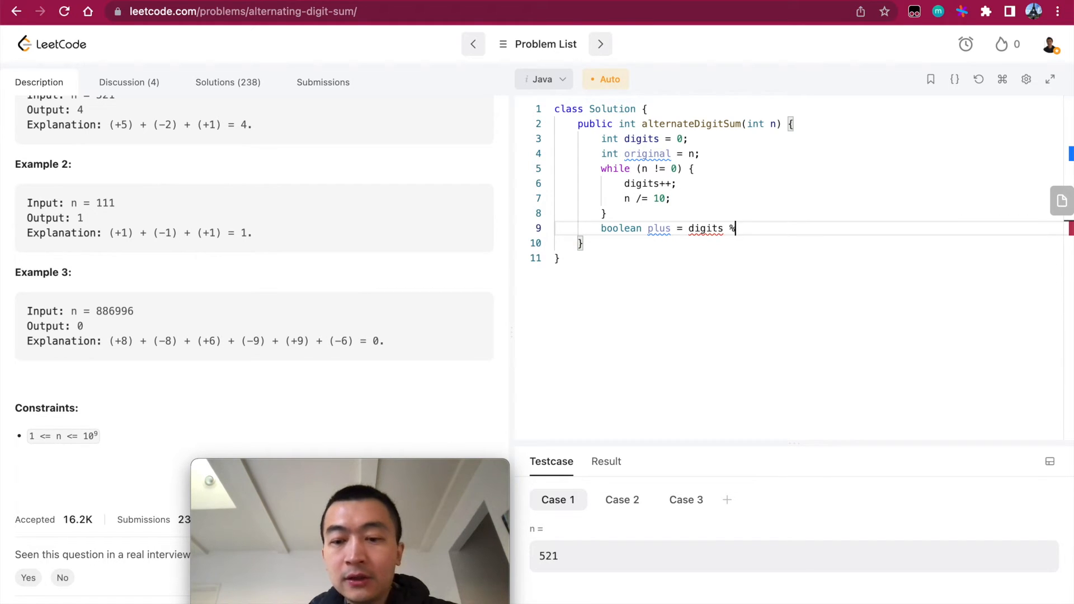
pyautogui.write('2 !=0')
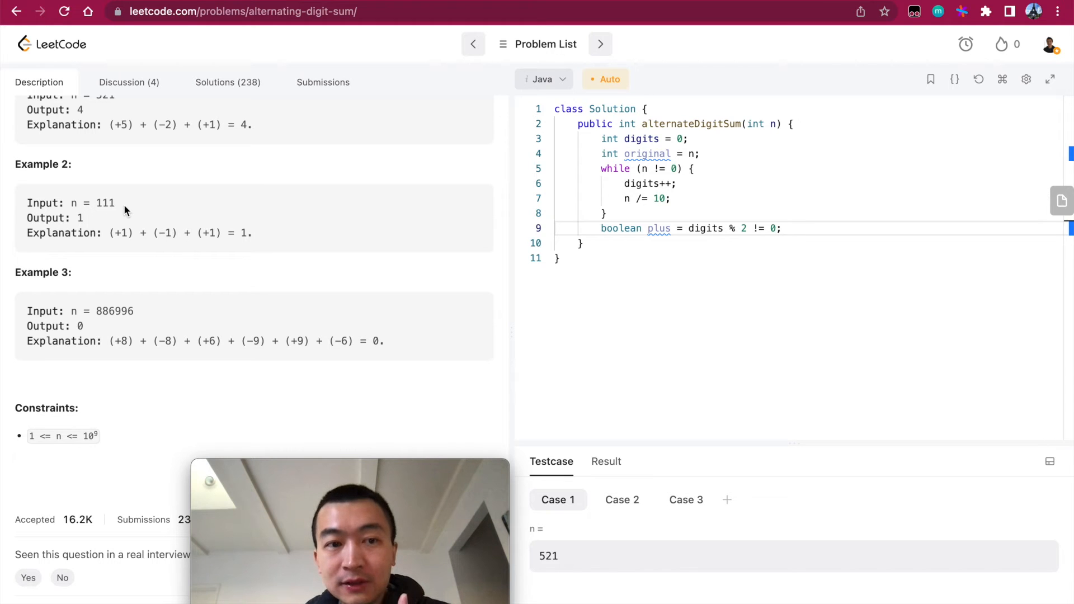
pyautogui.doubleClick(212, 233)
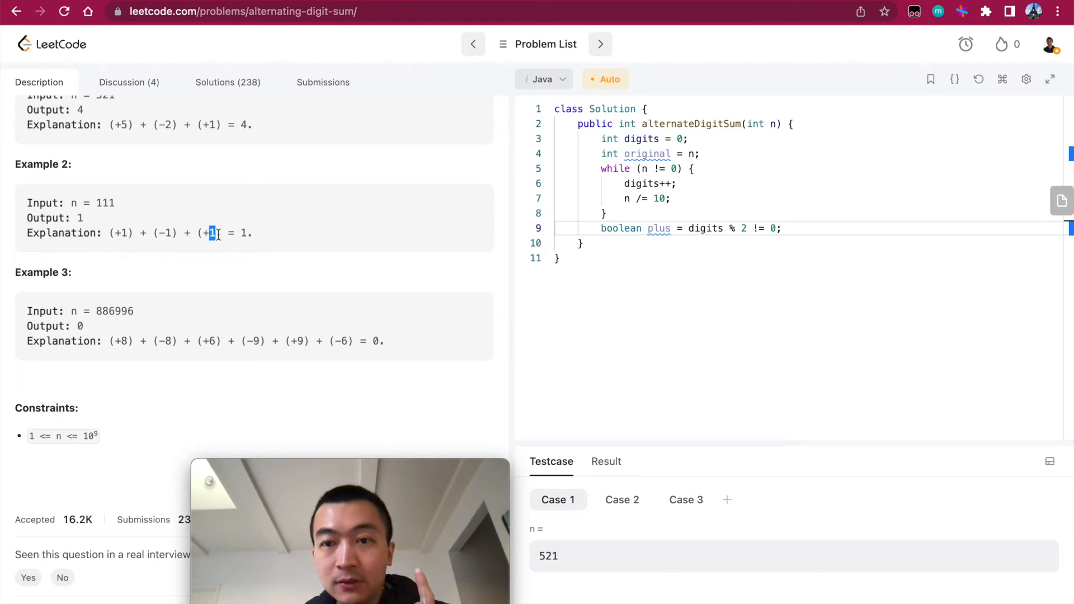
pyautogui.click(780, 229)
pyautogui.write('while (o')
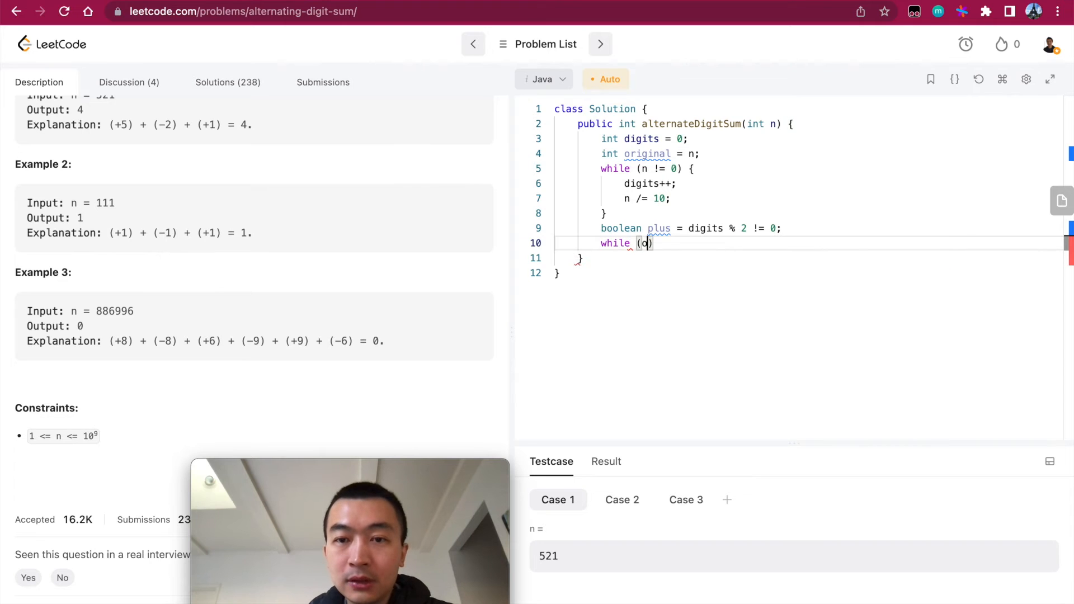
# Step: Write while (original != 0) { and move into its empty body
pyautogui.write('riginal != 0-')
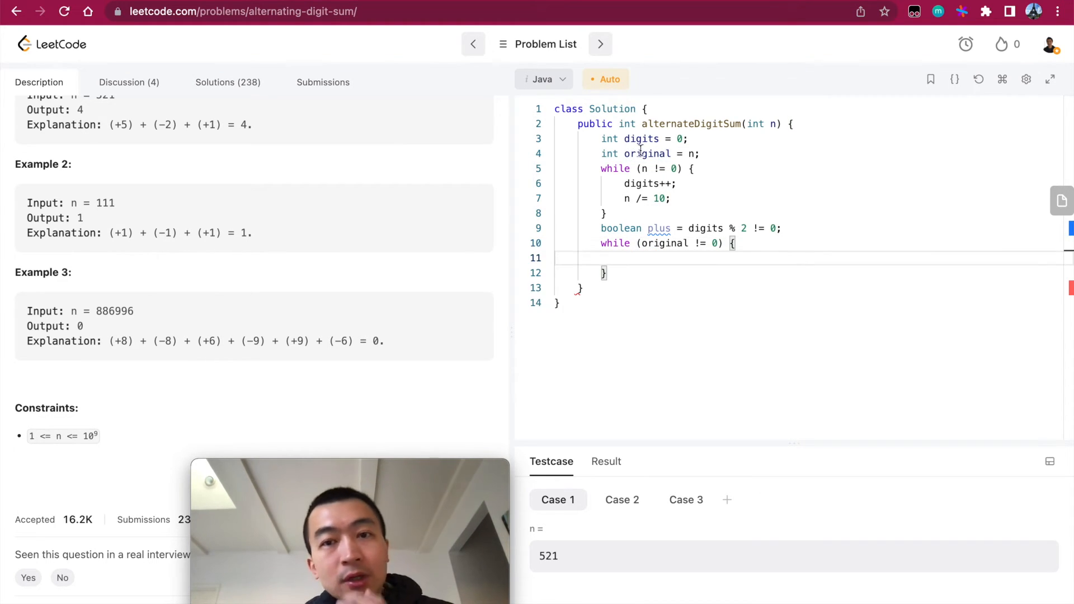
pyautogui.doubleClick(647, 153)
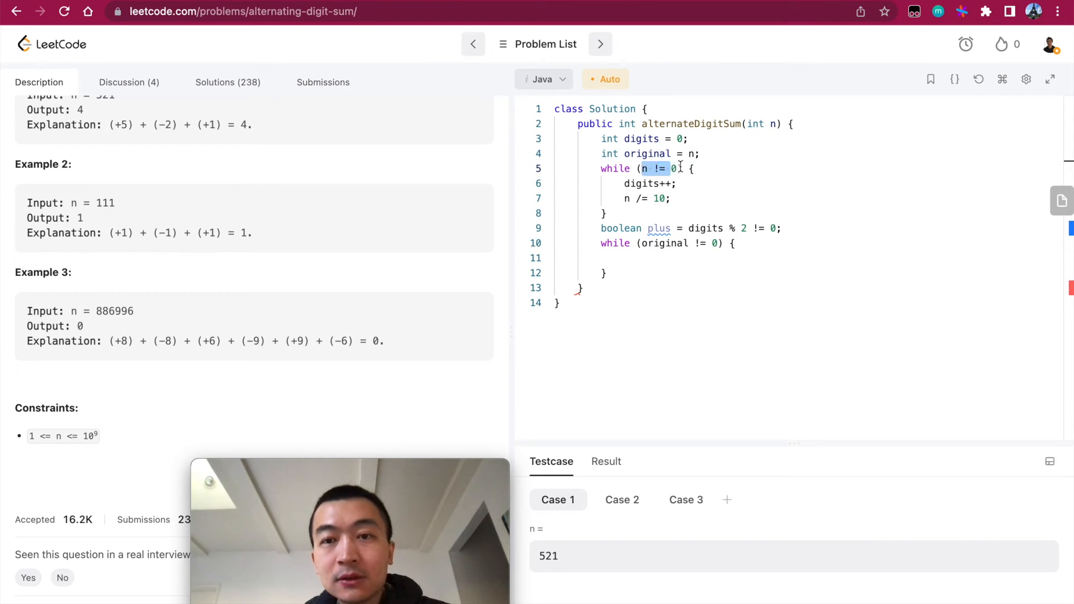
pyautogui.click(595, 168)
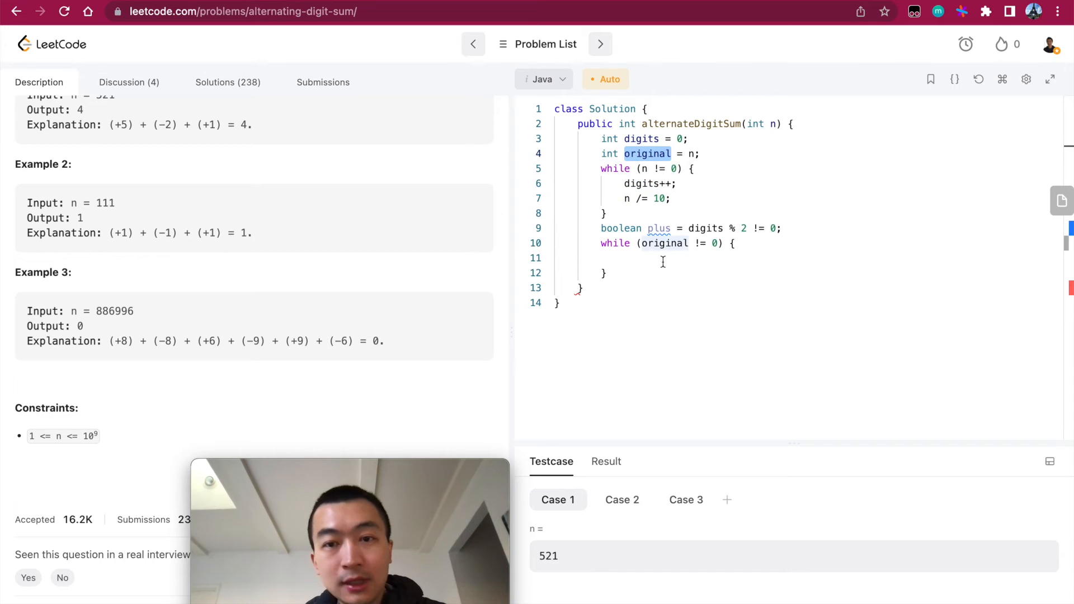
pyautogui.click(625, 257)
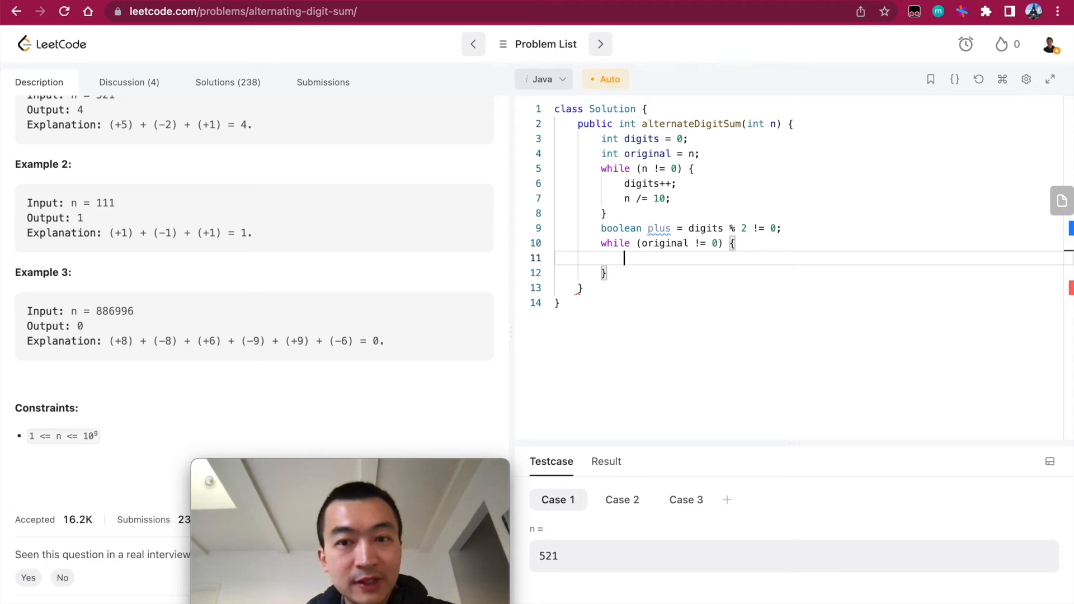
# Step: Declare int lastDigit = original % 10 and begin an if (plus) block
pyautogui.write('int')
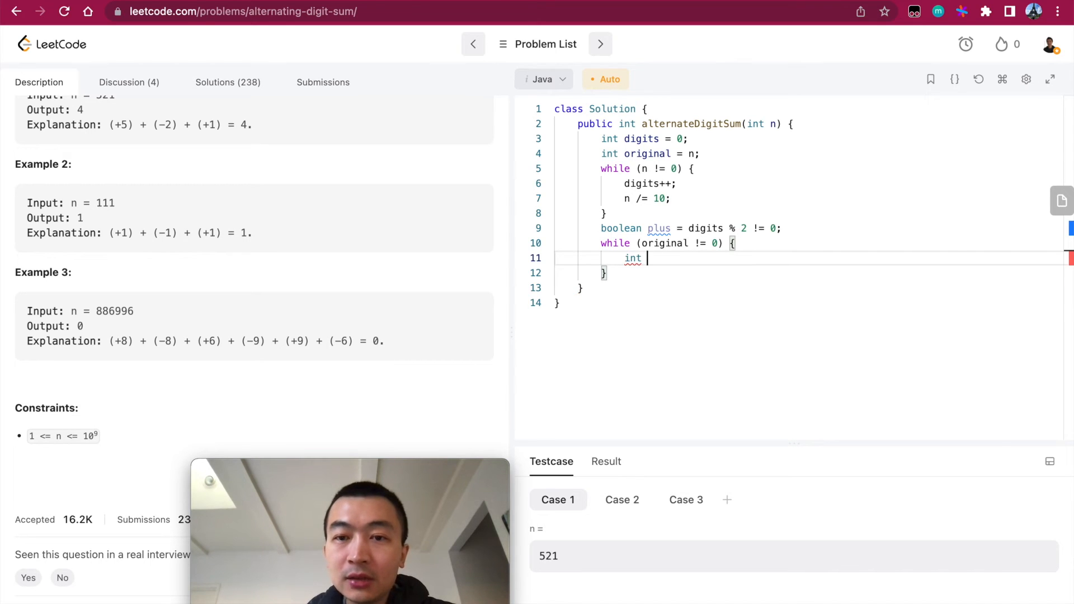
pyautogui.write('last')
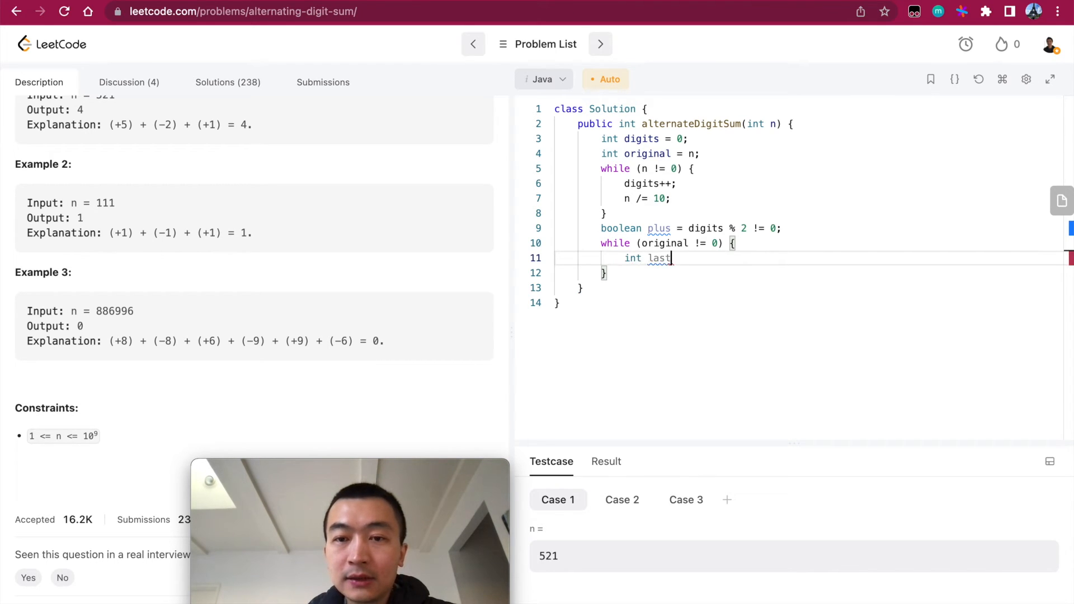
pyautogui.write('Digit = orig')
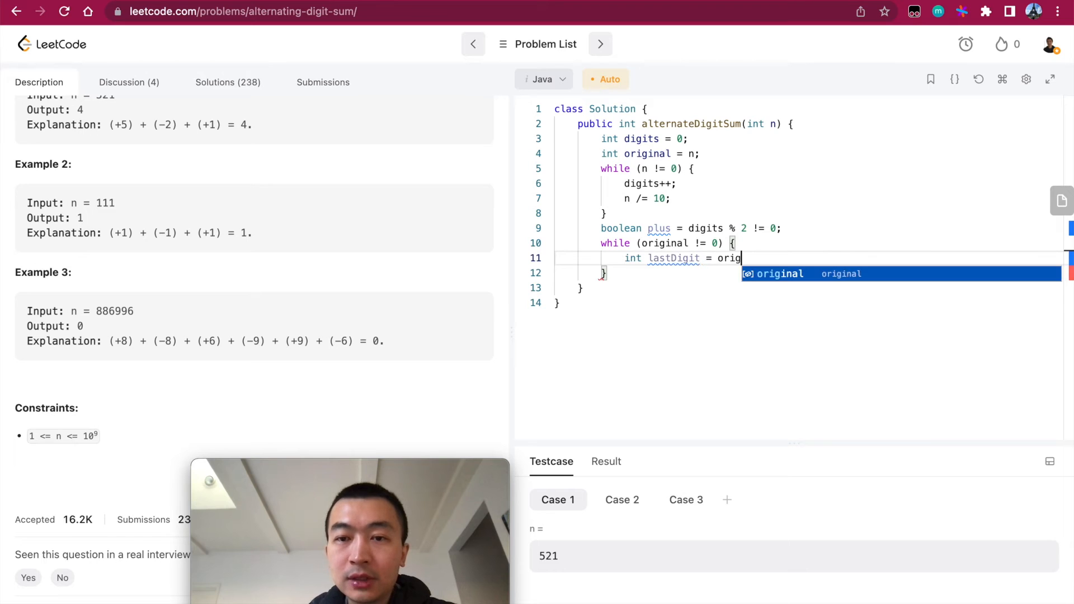
pyautogui.write('inal % 10;')
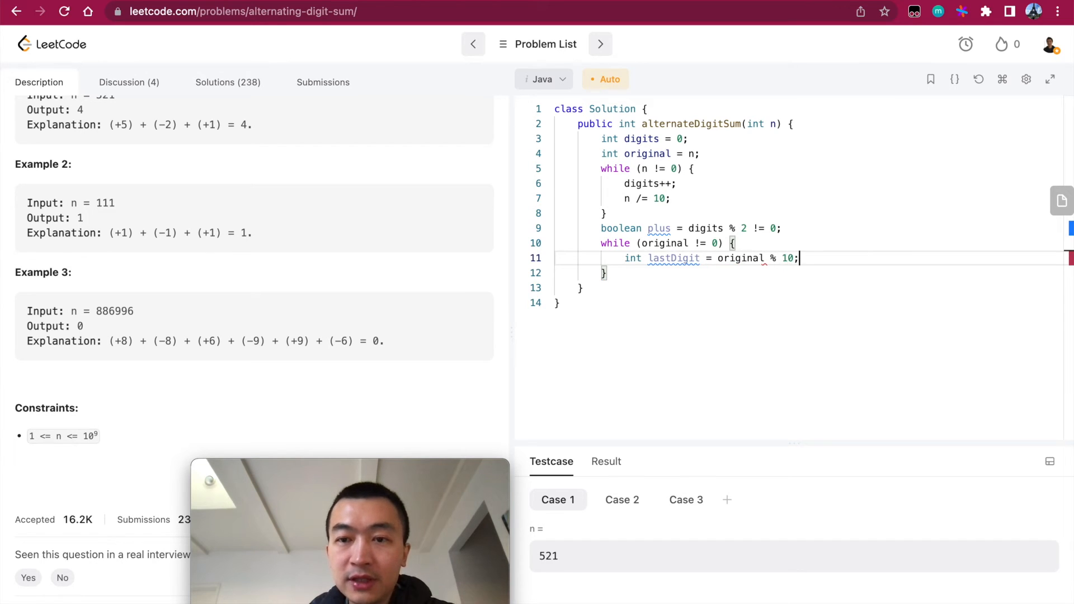
pyautogui.write('i')
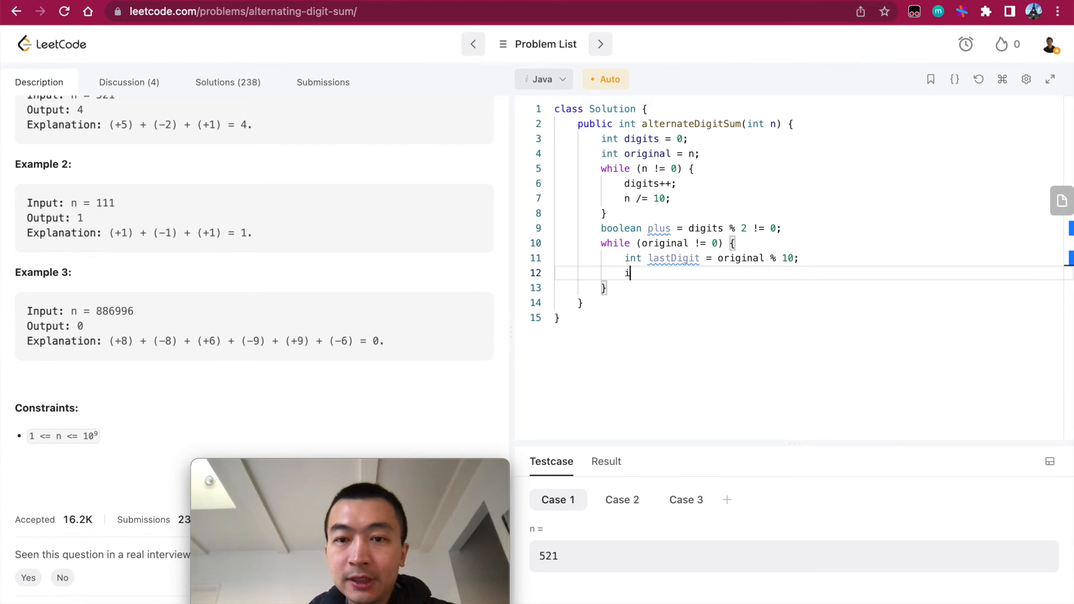
pyautogui.write('if (plus) {')
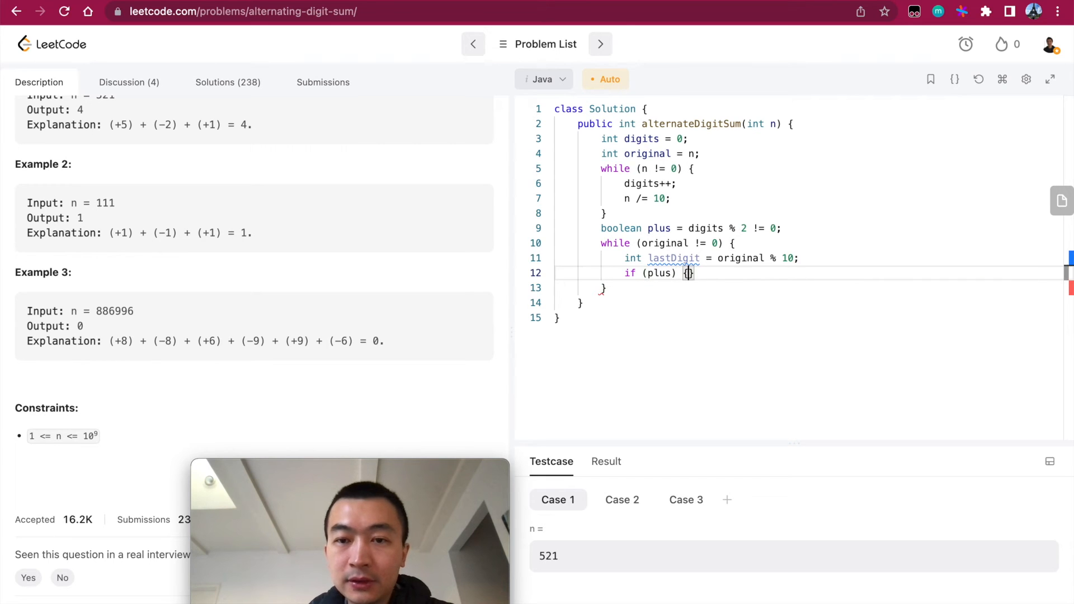
# Step: Add result += lastDigit inside the if block and begin the else branch
pyautogui.write('re')
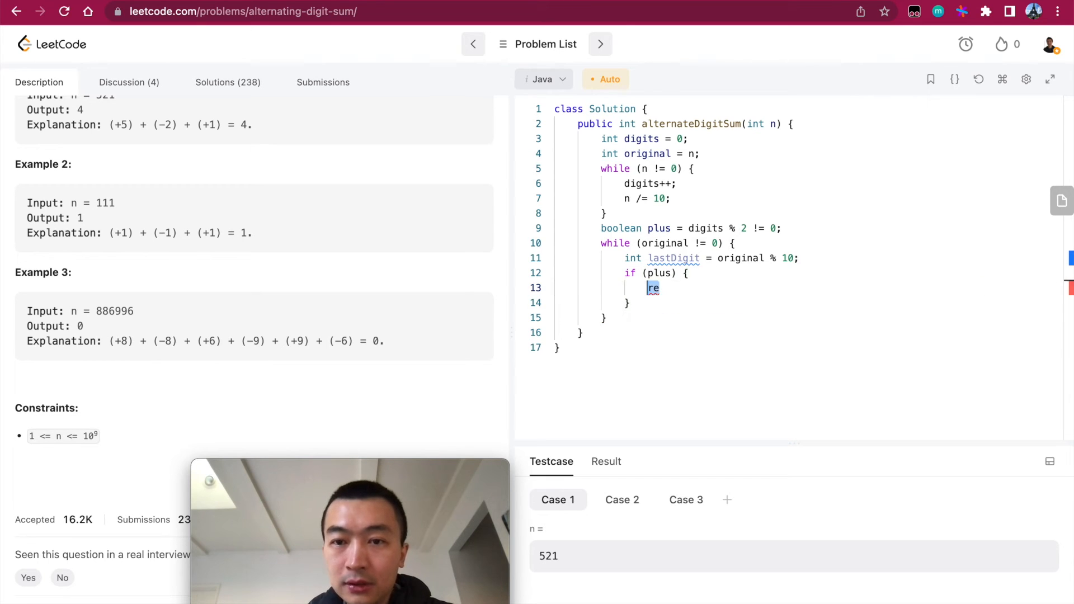
pyautogui.write('oi')
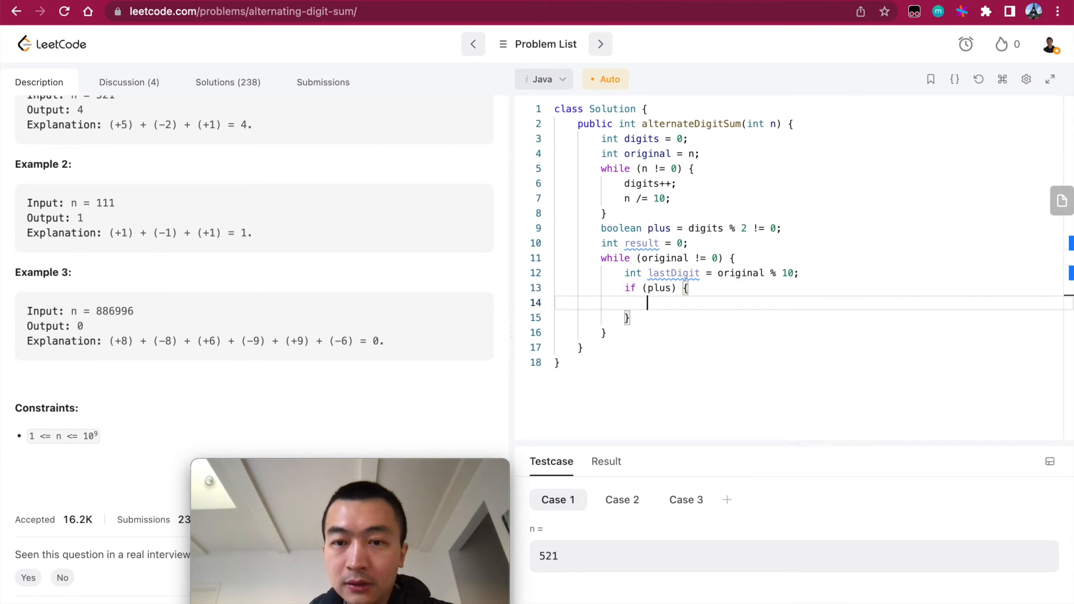
pyautogui.write('result +=')
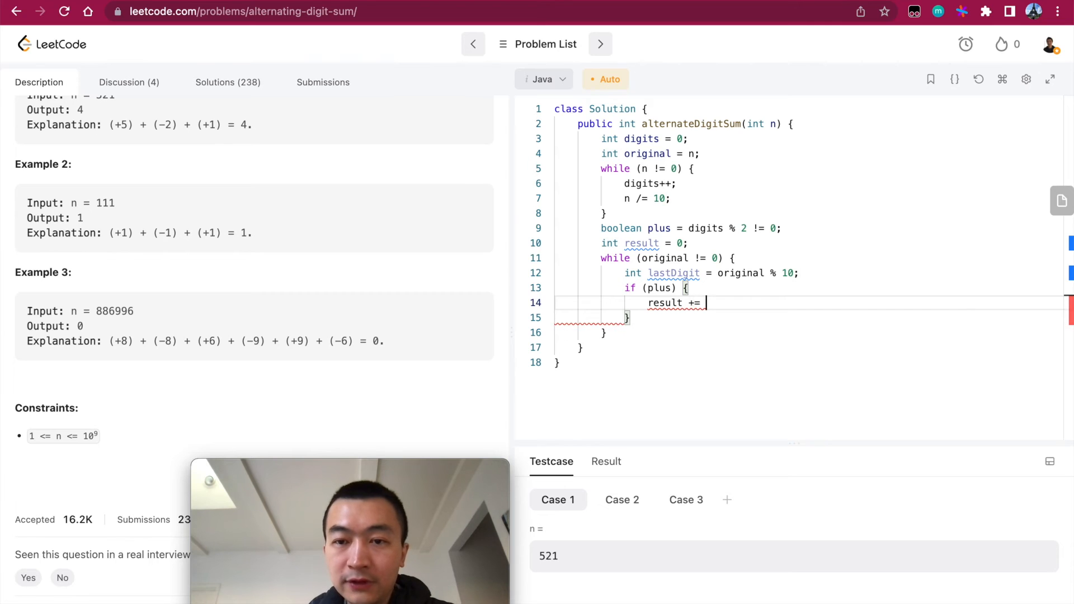
pyautogui.write('las')
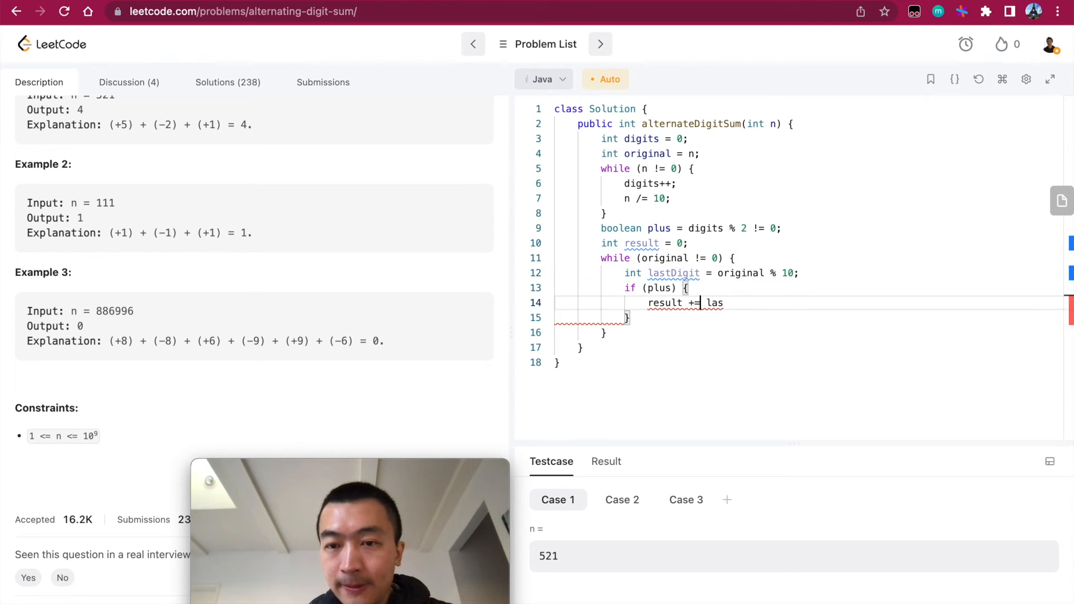
pyautogui.doubleClick(715, 302)
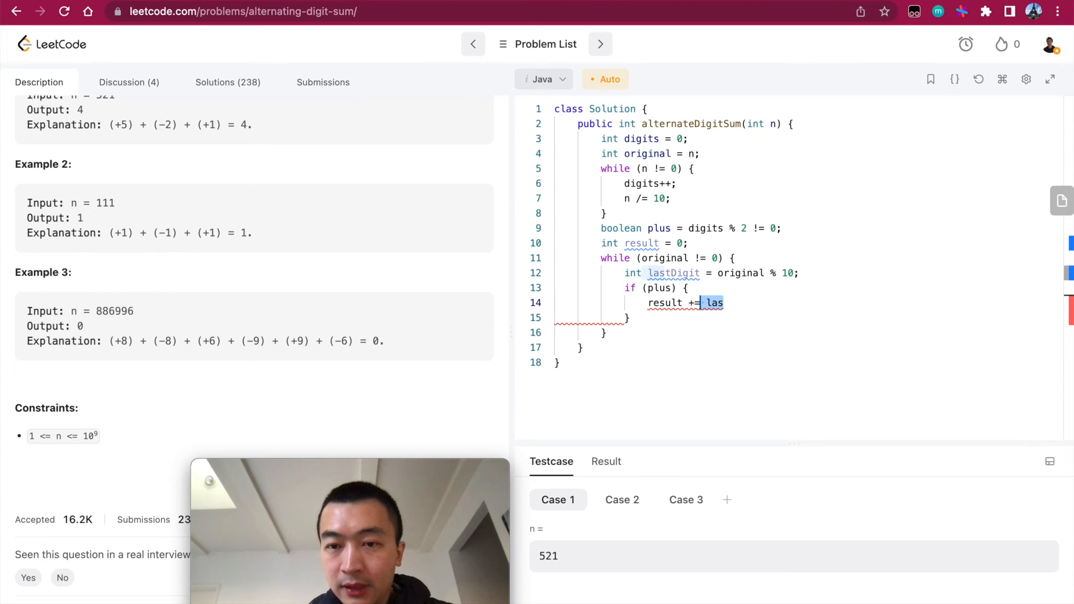
pyautogui.write('tDigit;')
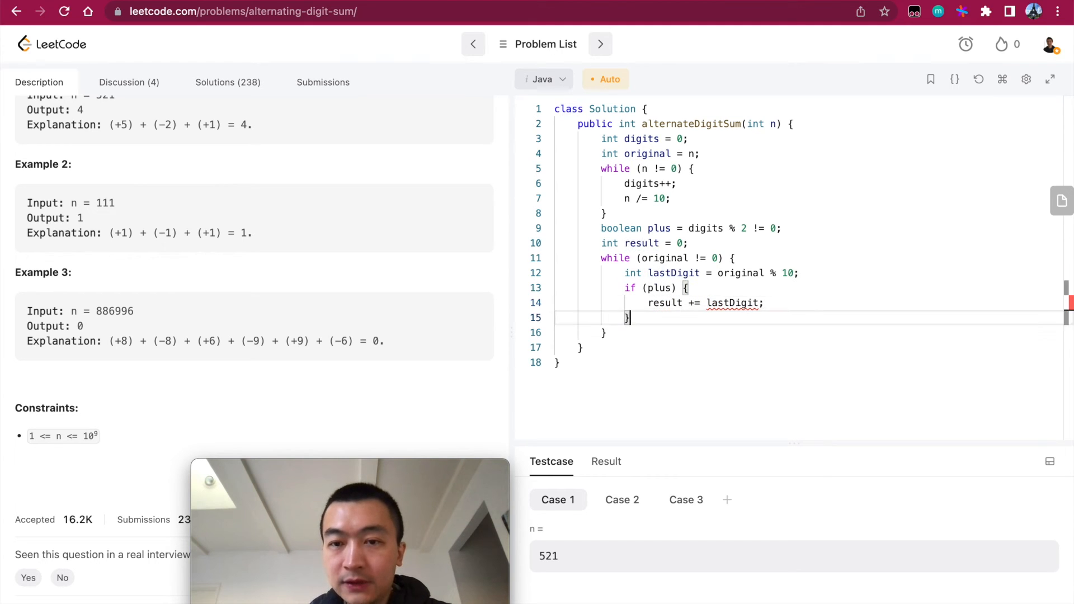
pyautogui.write('else {')
pyautogui.write('result -= la')
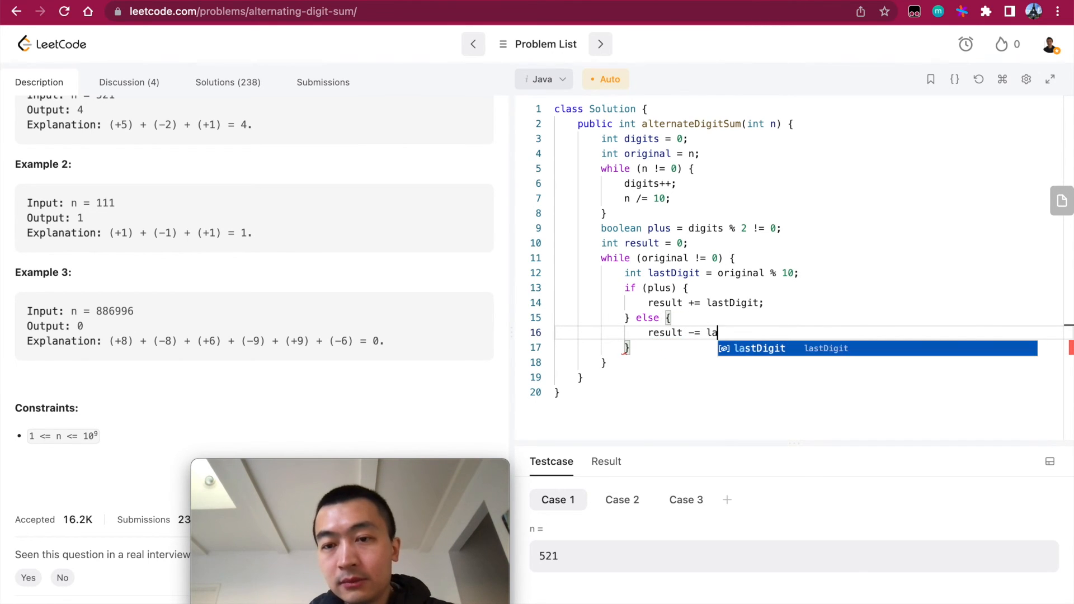
# Step: Subtract lastDigit in the else branch, then add plus = !plus and original /= 10
pyautogui.press('Tab')
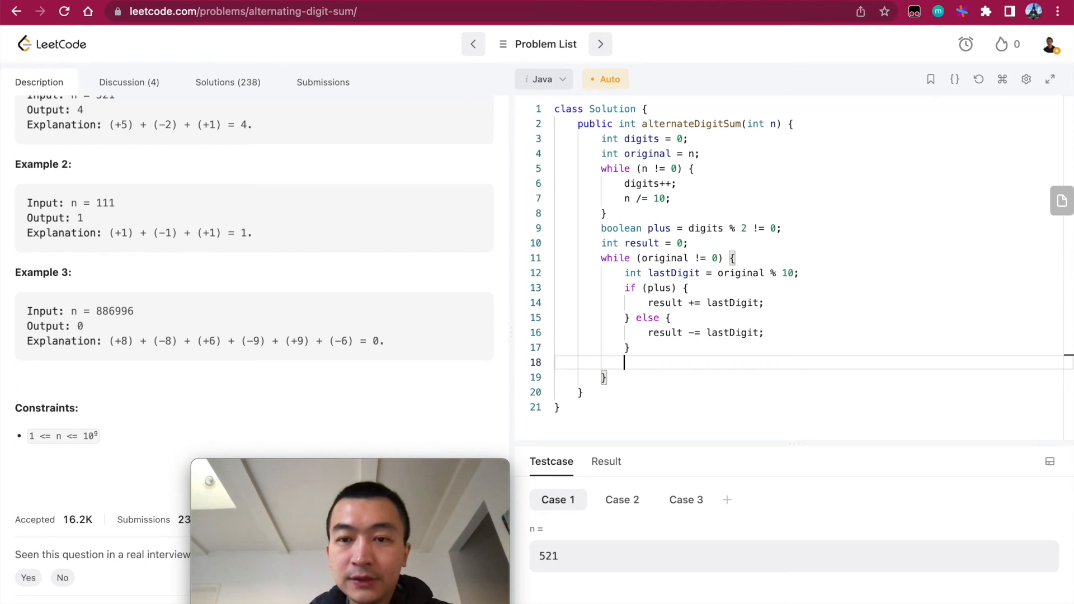
pyautogui.write('plus = !p')
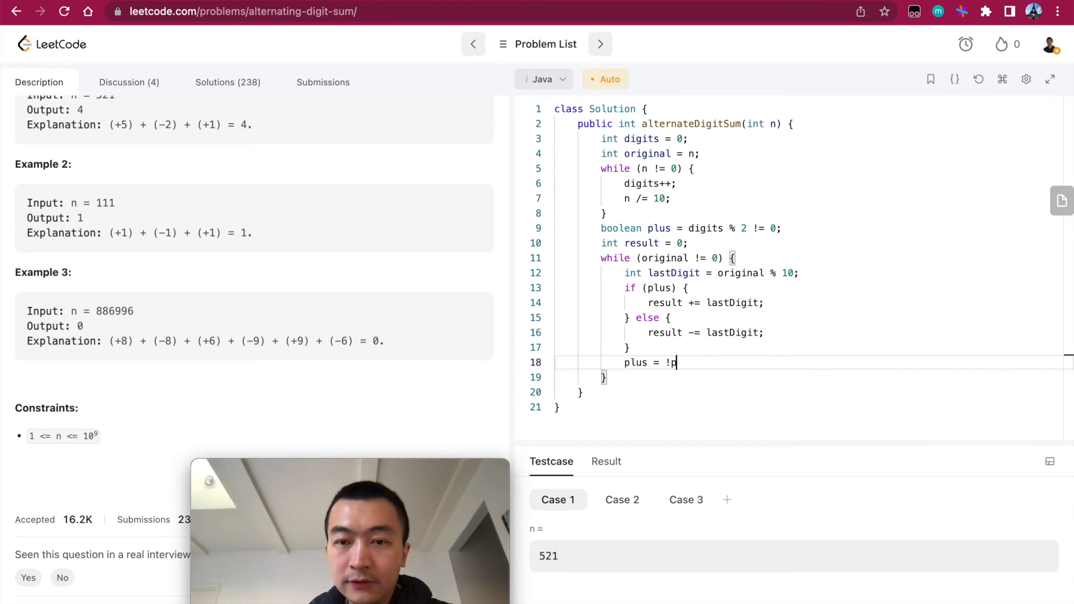
pyautogui.write('lus;')
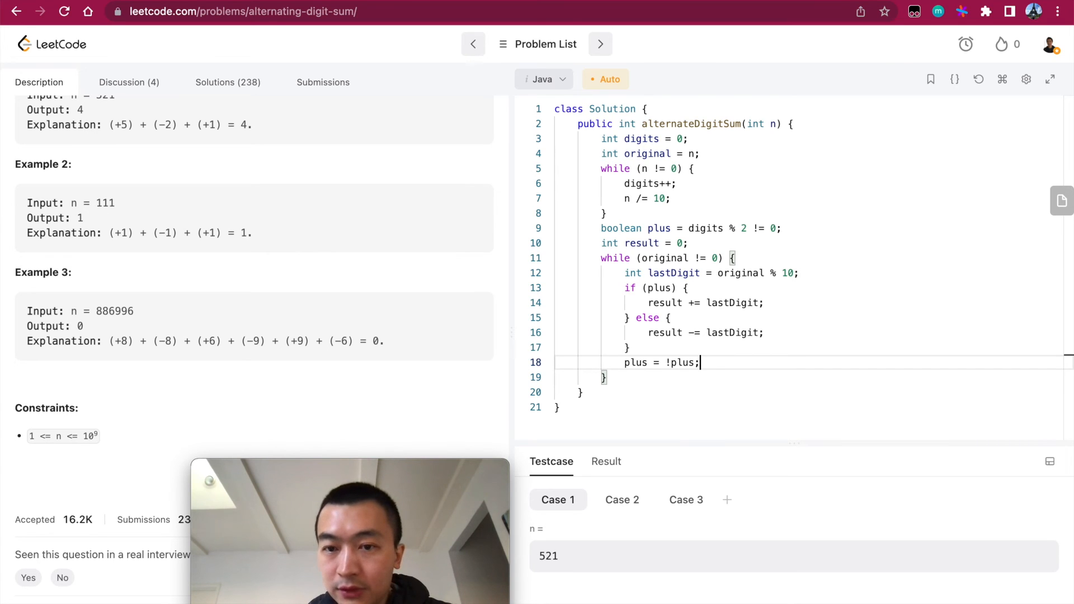
pyautogui.write('or')
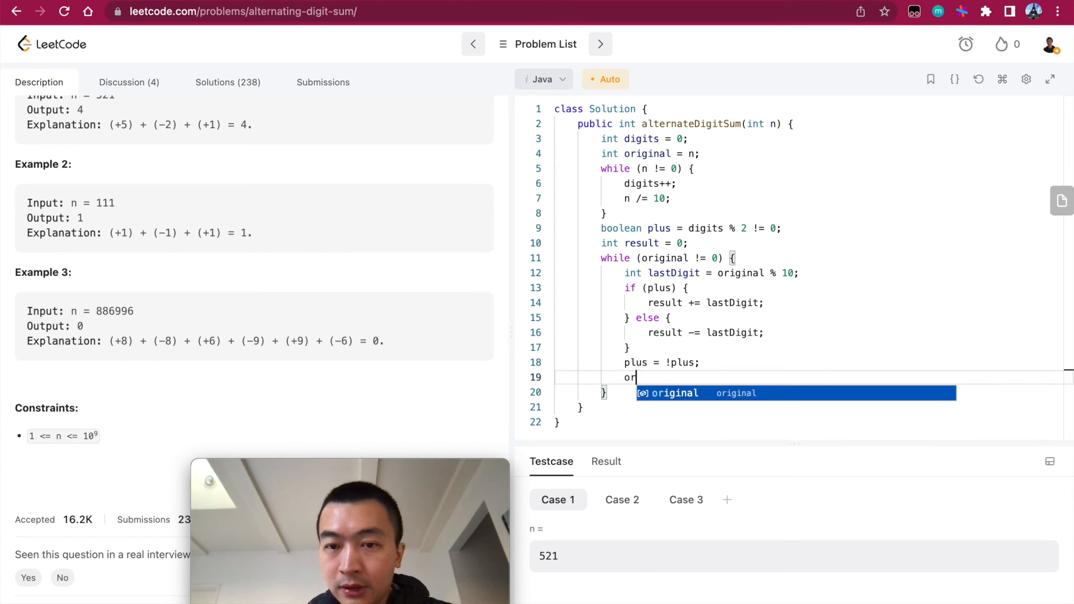
pyautogui.write('iginal /=')
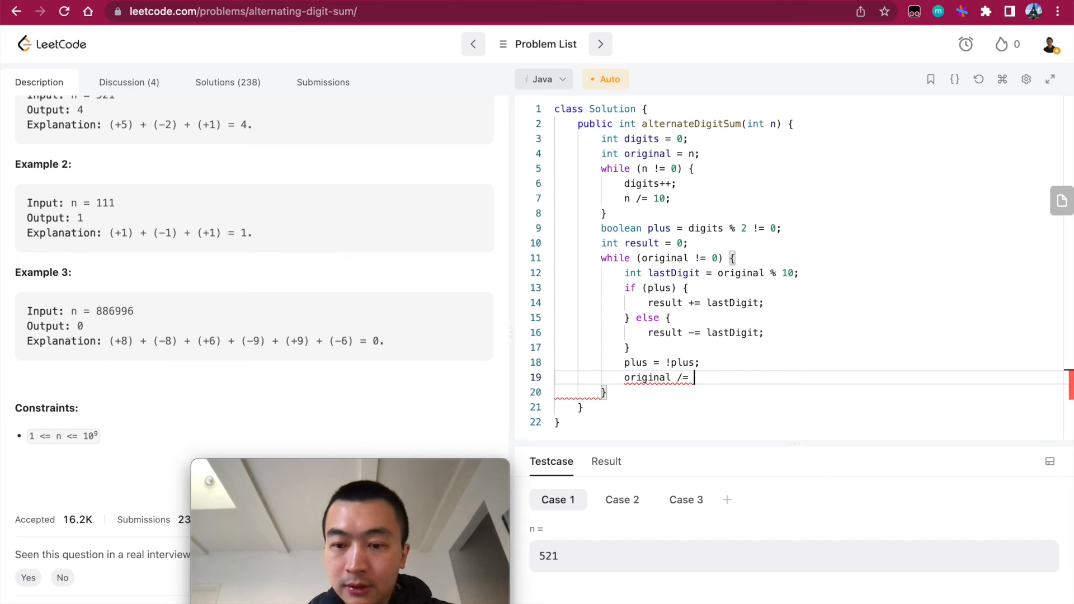
pyautogui.write('10;')
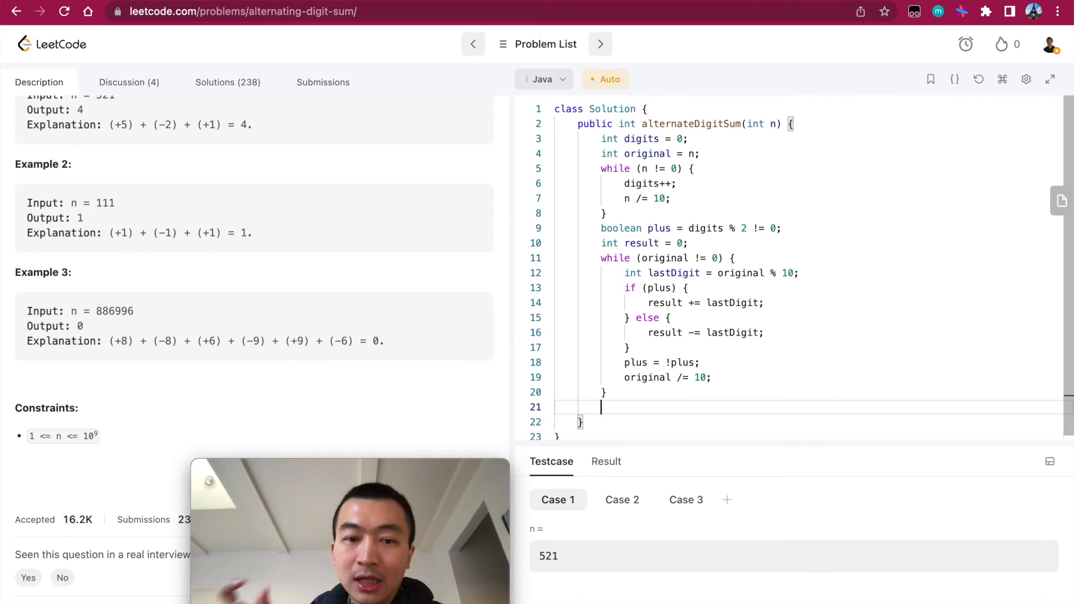
# Step: End the method with return result, submit for an Accepted verdict, and return to the description
pyautogui.write('return')
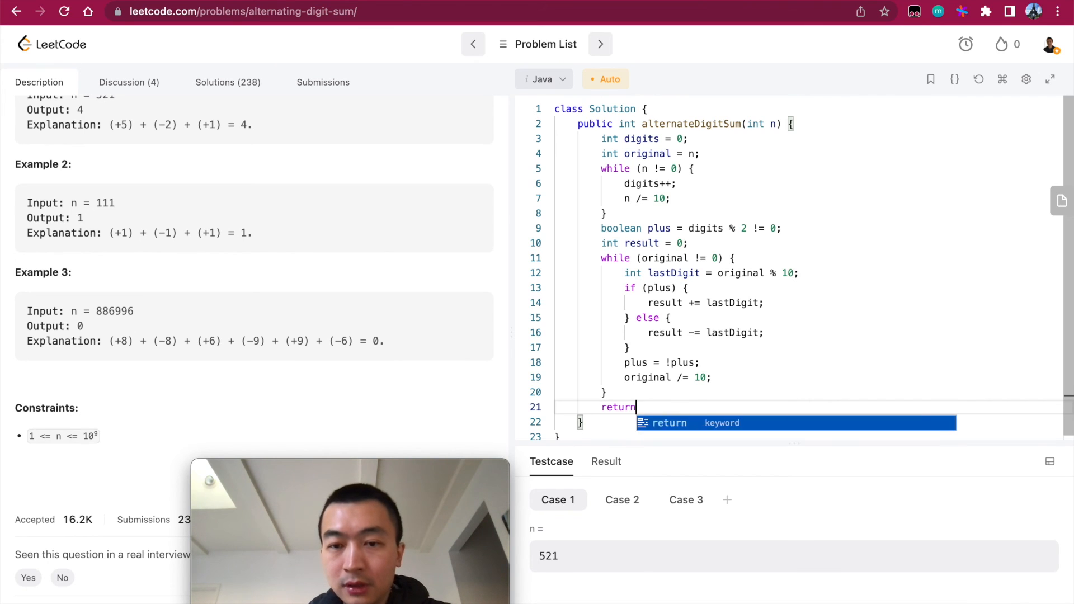
pyautogui.write('res')
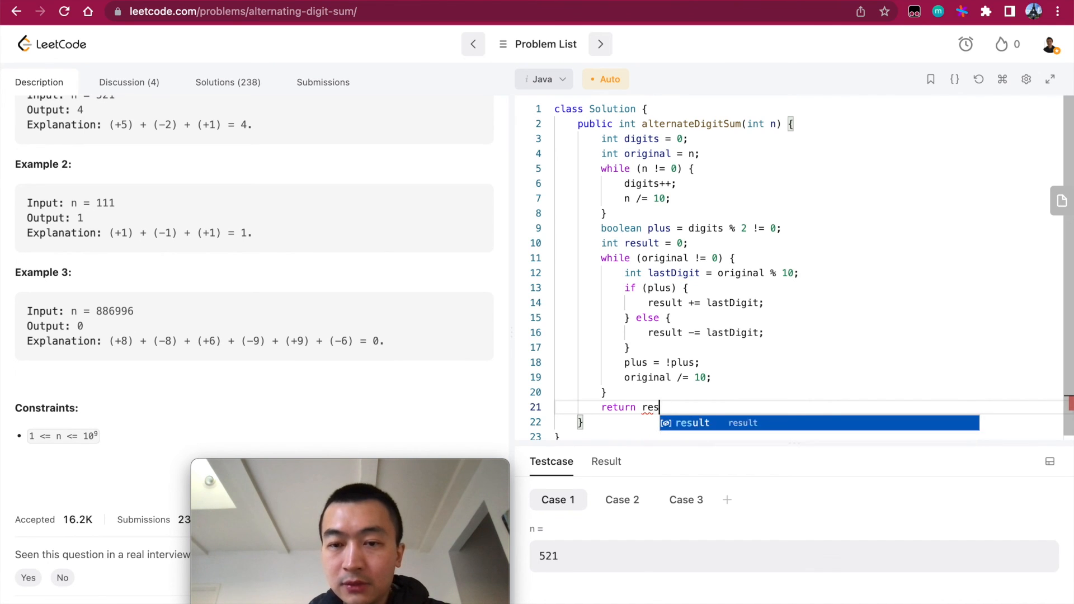
pyautogui.write('ult;')
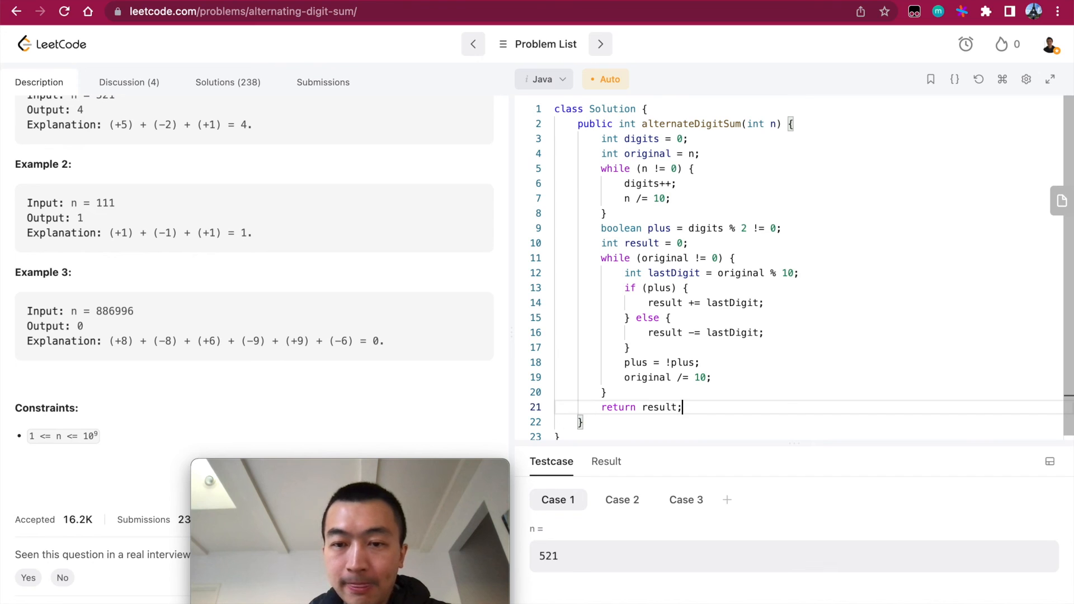
pyautogui.click(606, 461)
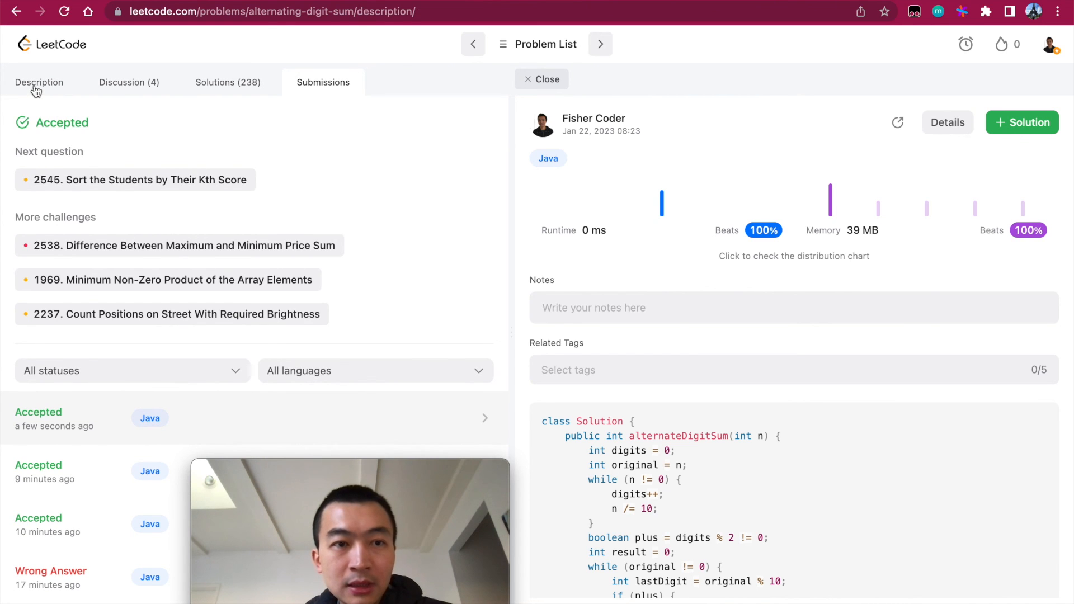
pyautogui.click(39, 82)
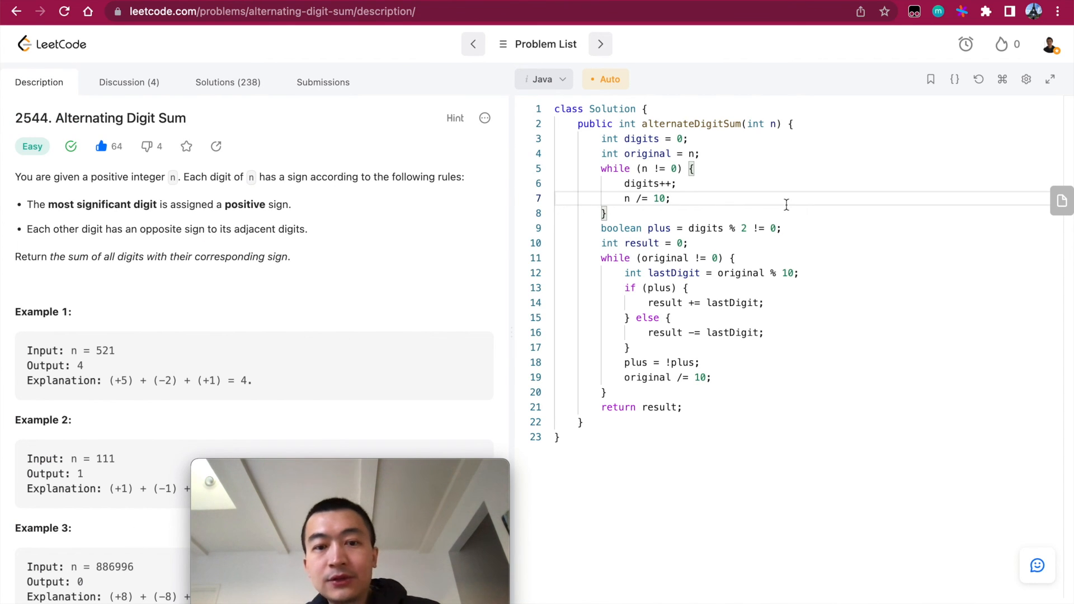